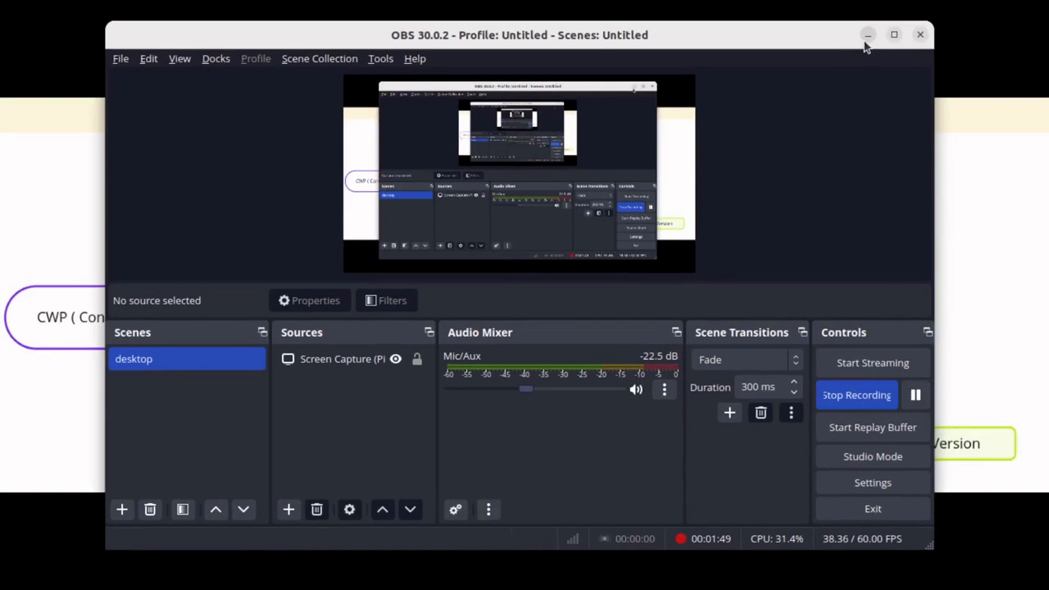
Minimize OBS to show the CWP mind-map slide on requirements and supported operating systems
left_click(868, 34)
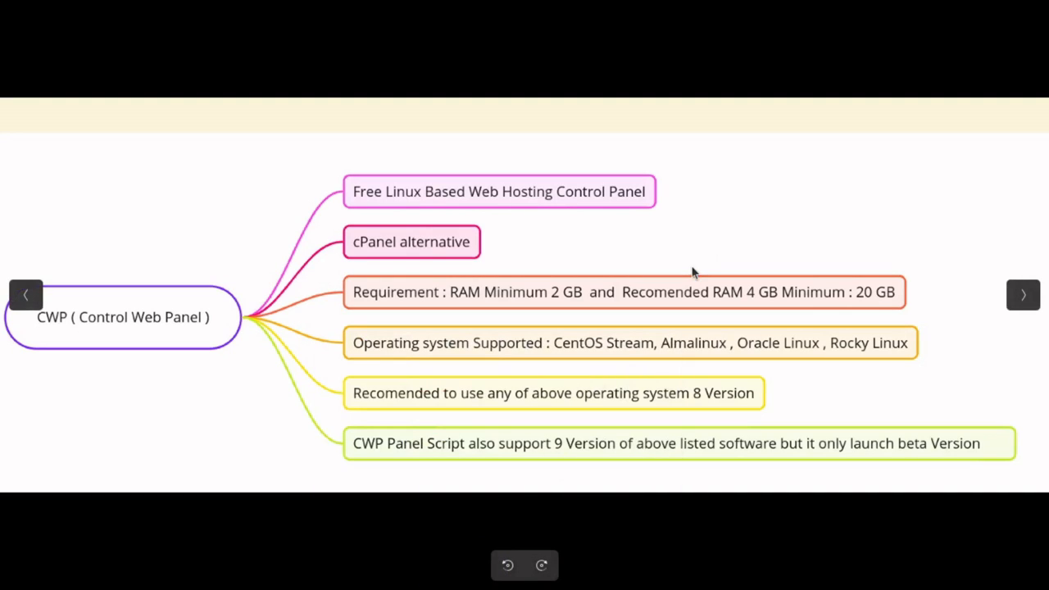
mouse_move(629, 313)
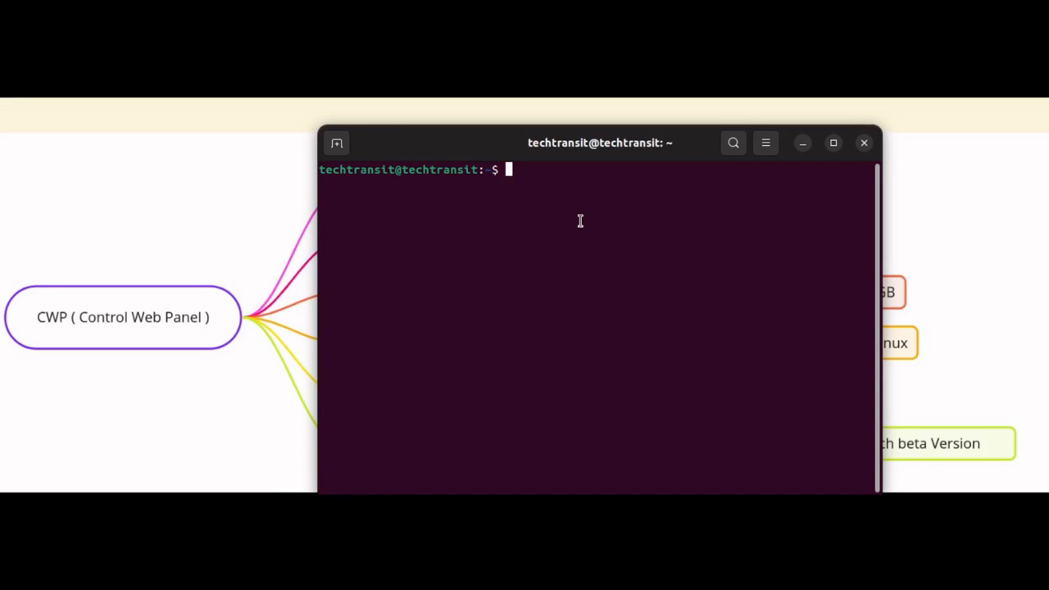
SSH into 192.168.1.13 as root, accepting the host key fingerprint
type("ssh r")
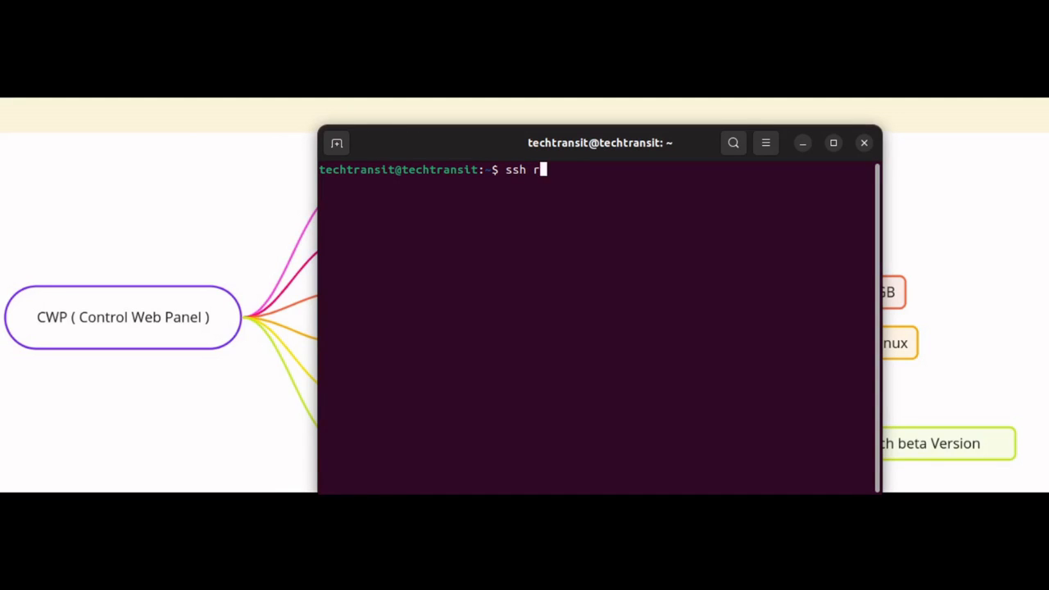
type("oot@")
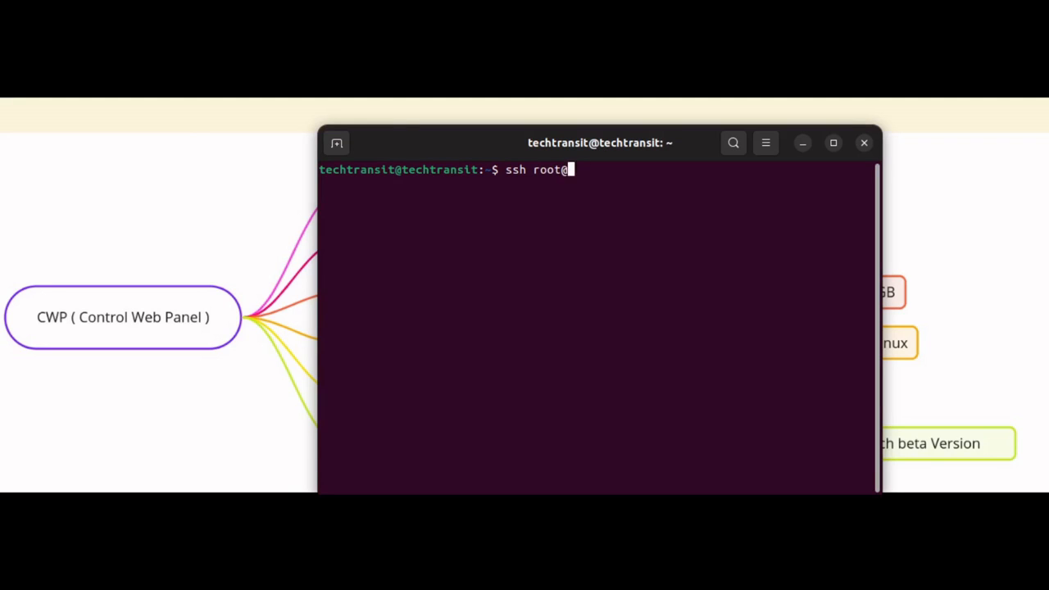
type("192.168.")
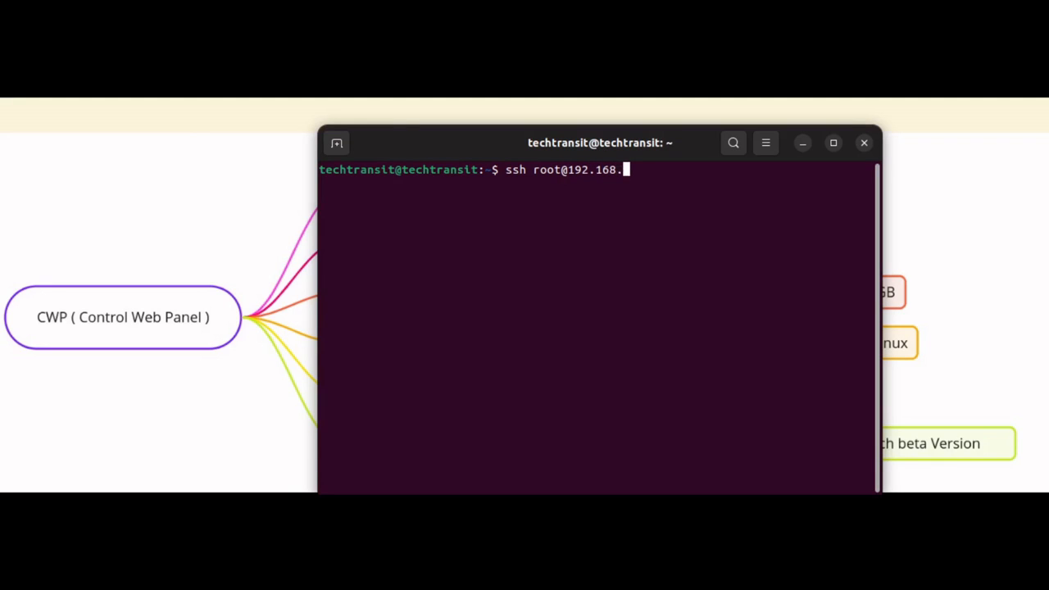
type("1.13")
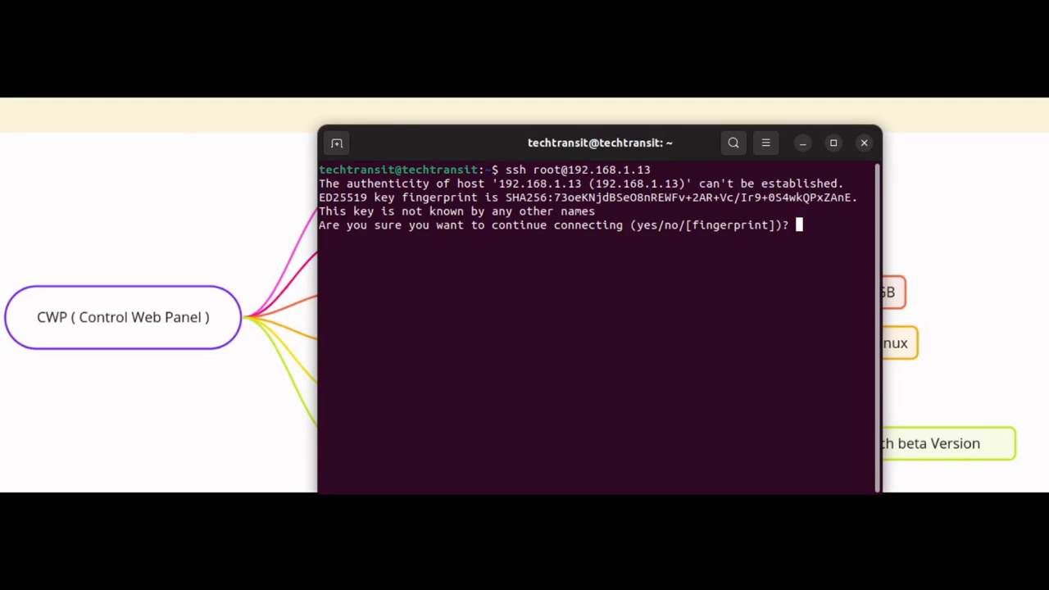
type("yes")
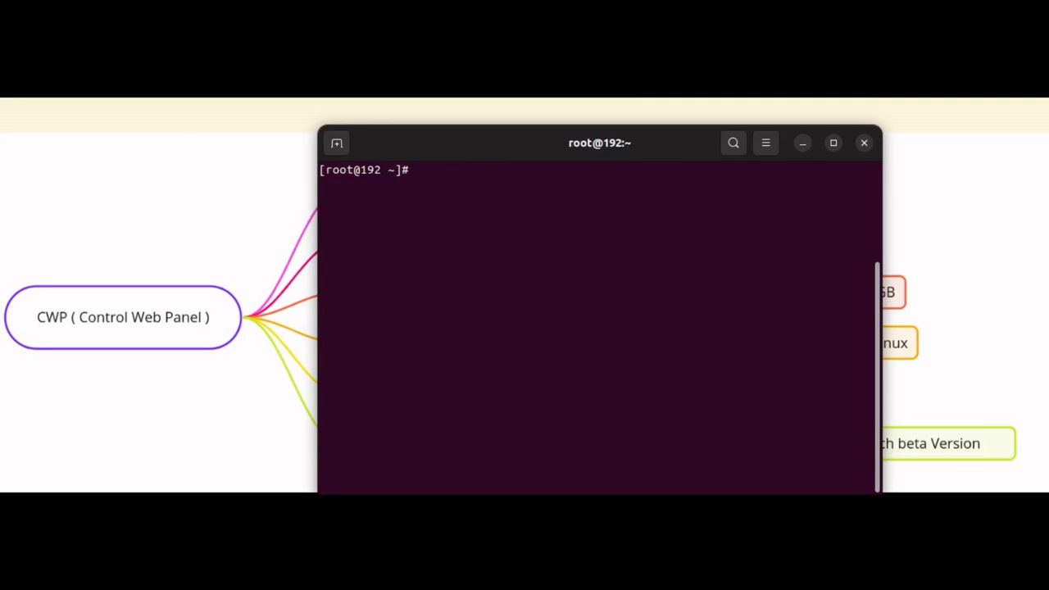
Run hostnamectl to show the AlmaLinux 8.9 VM host details
type("hostnamectl")
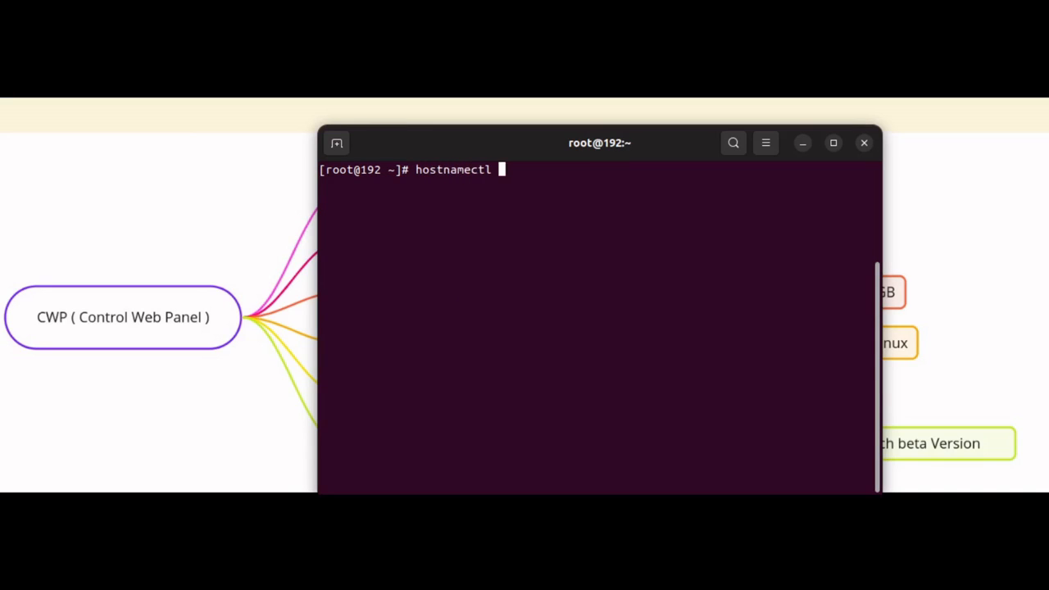
key("Return")
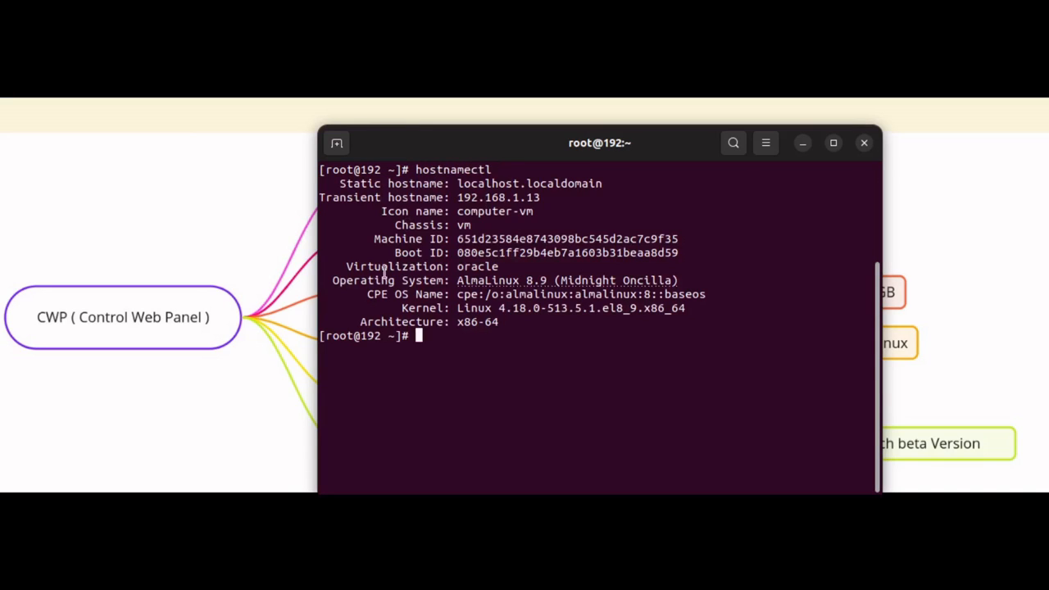
double_click(489, 280)
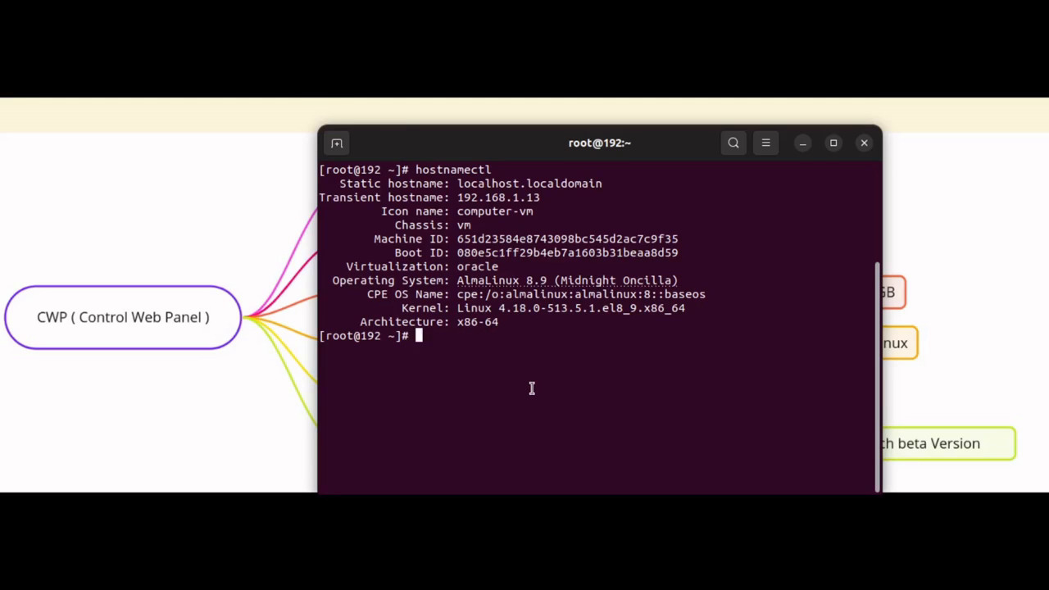
Run yum update, rerun it to confirm 'Nothing to do', then clear the screen
type("yum update")
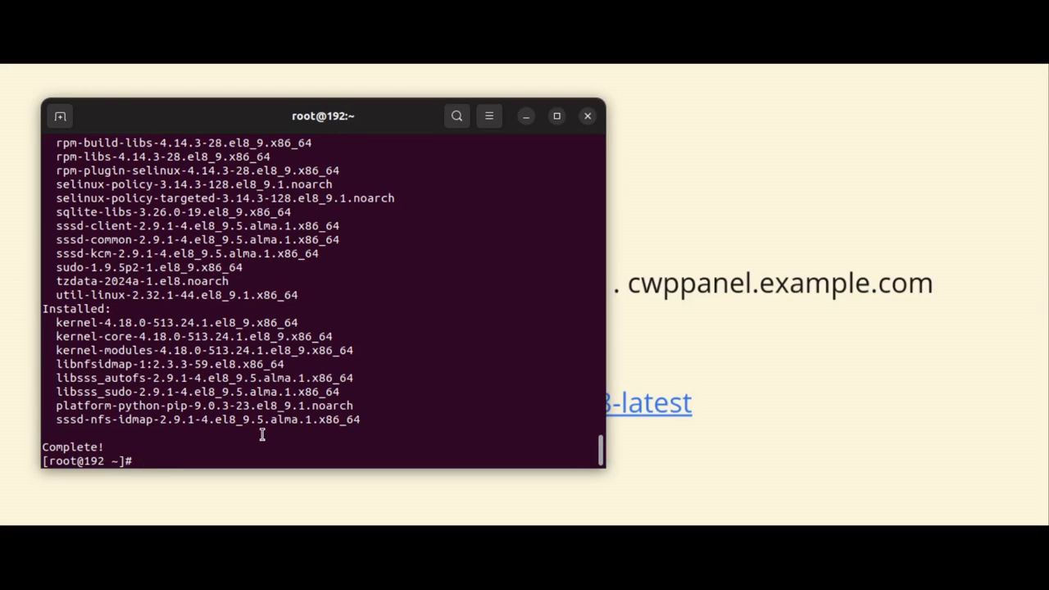
type("yum update")
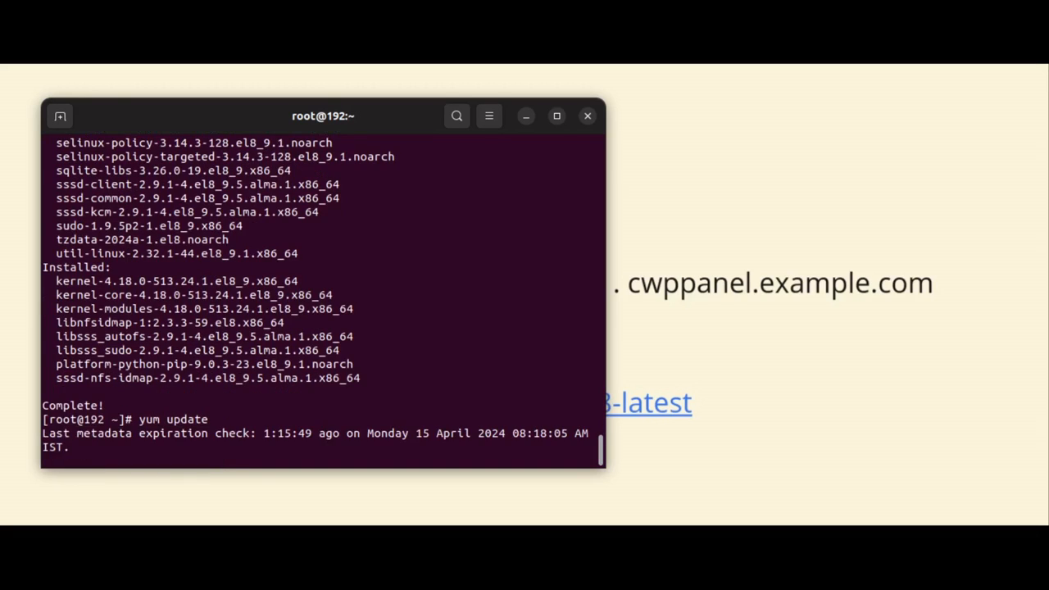
key("Return")
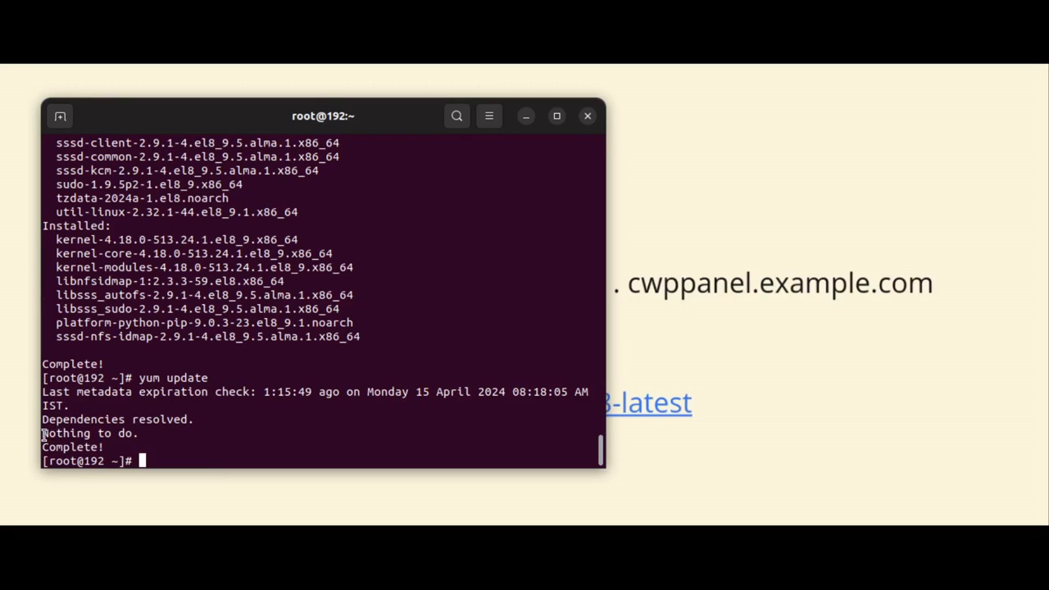
double_click(88, 433)
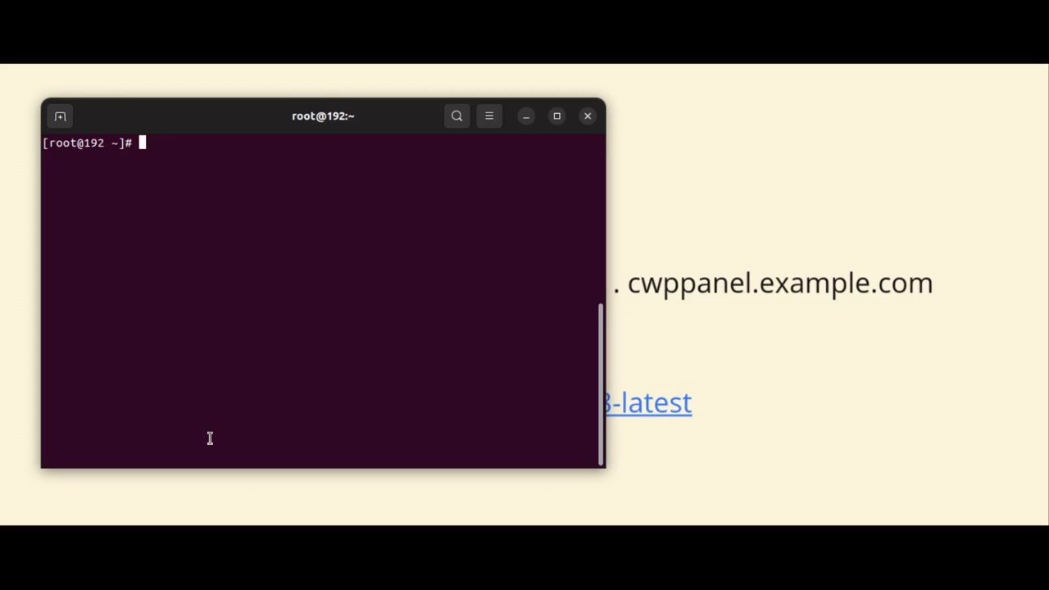
Confirm SELinux is Enforcing, then set SELINUX=disabled in /etc/sysconfig/selinux using vi
type("getenforce")
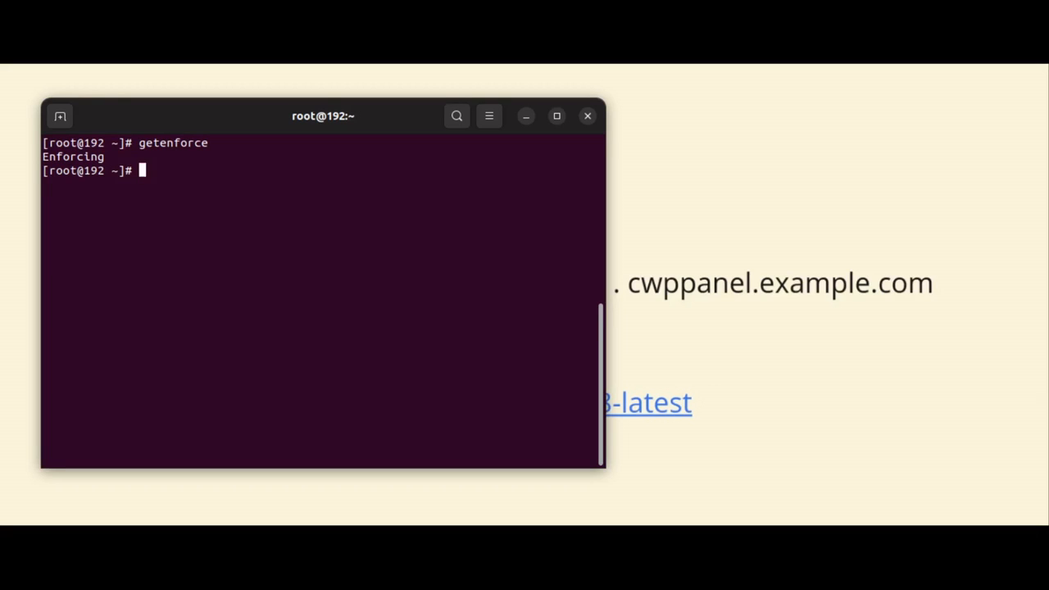
type("vi /etc/")
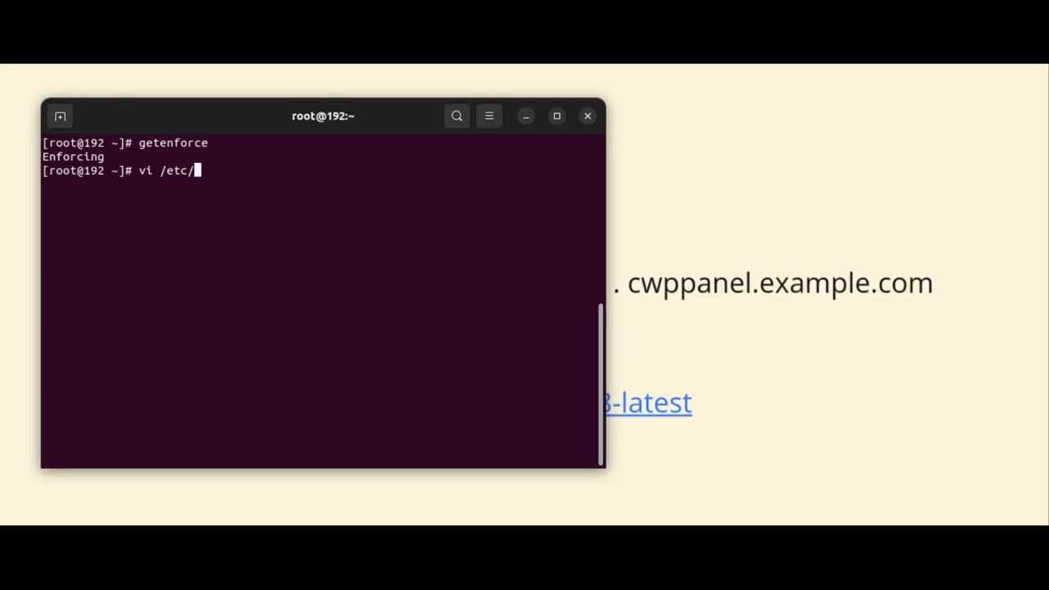
type("sysconfig/se")
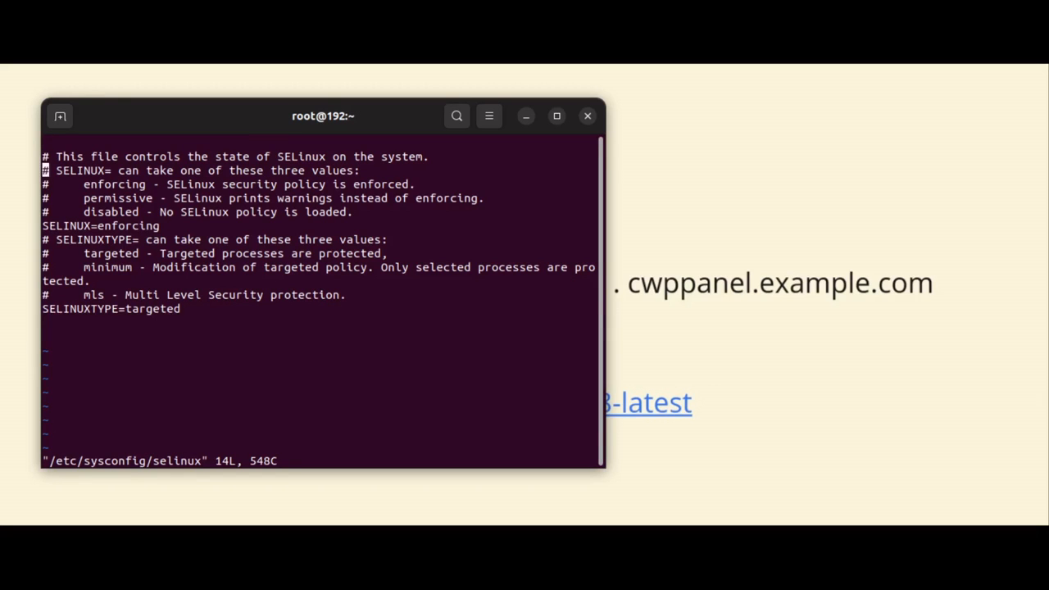
key("i")
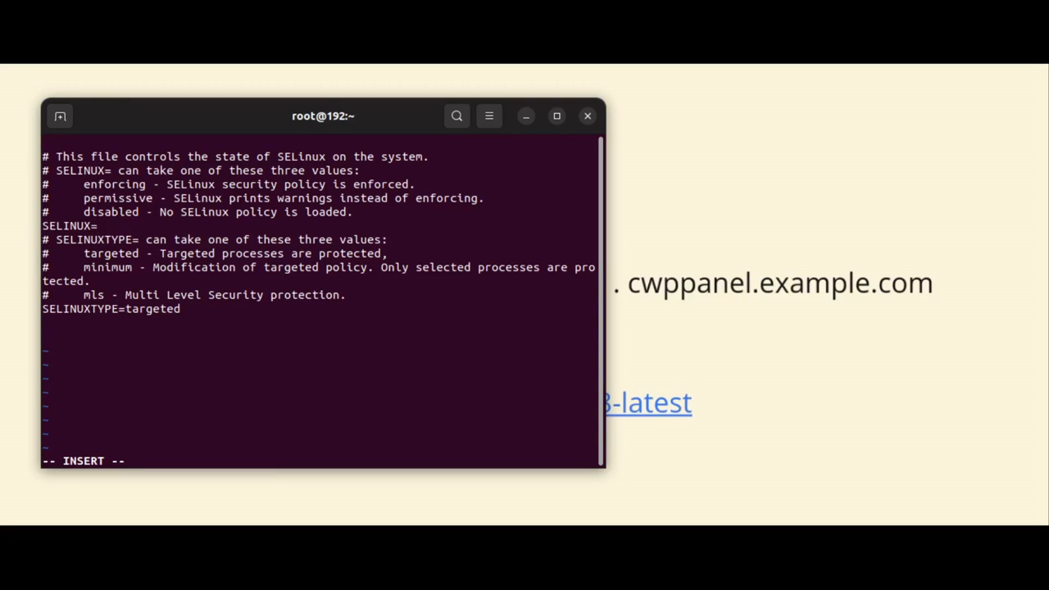
type("disabled")
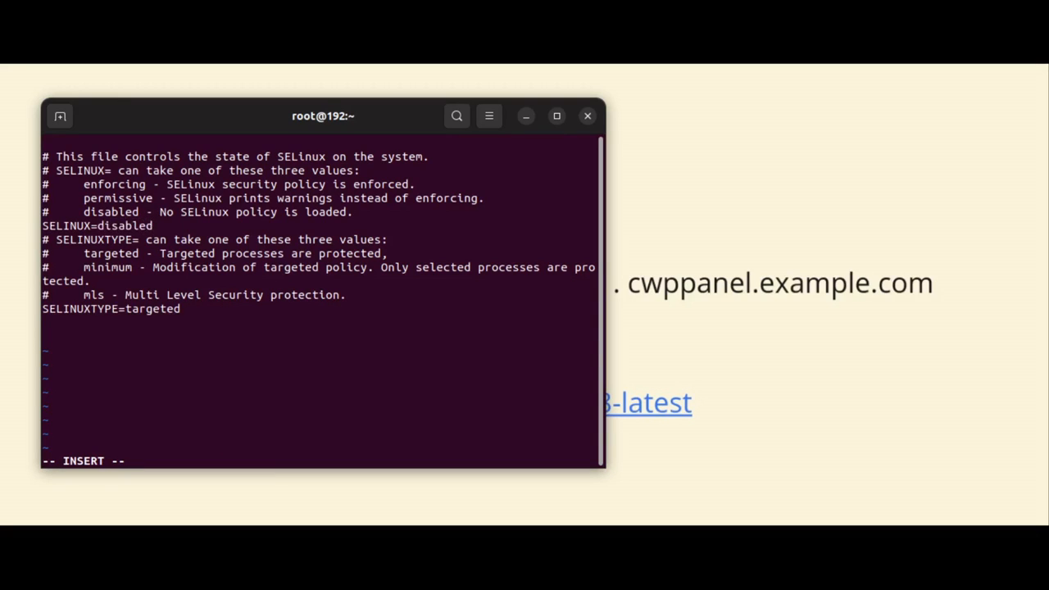
key("Escape")
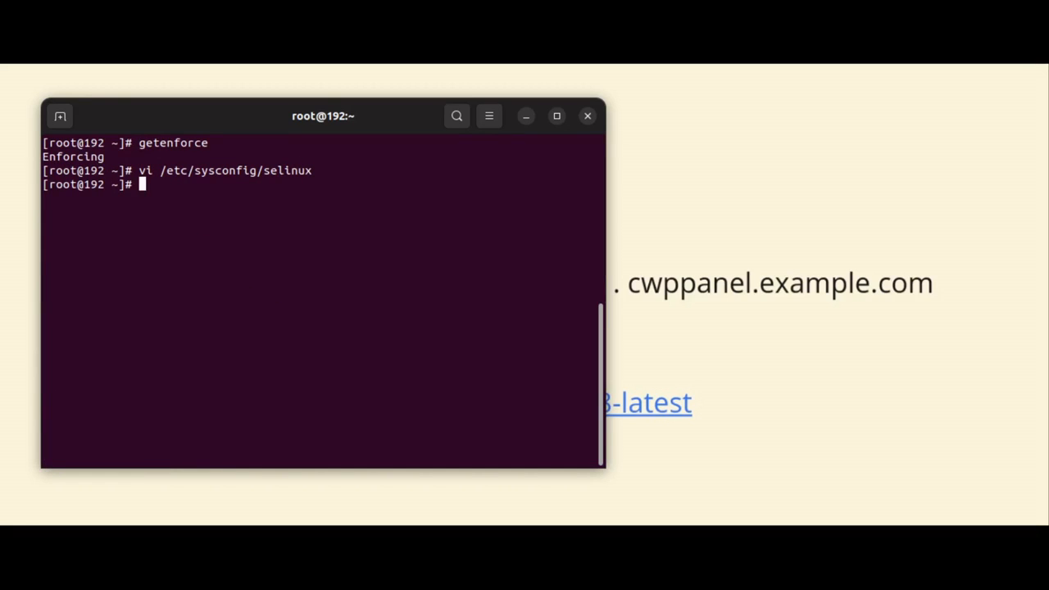
Recheck getenforce, still Enforcing, and move the terminal right to reveal the command list
type("getenforce")
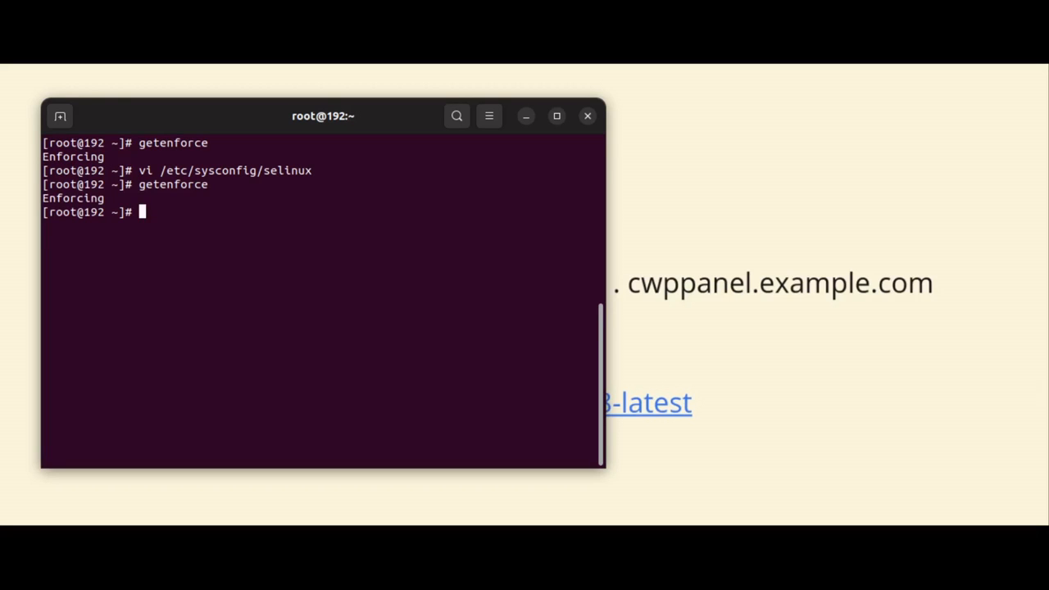
left_click_drag(322, 115, 578, 128)
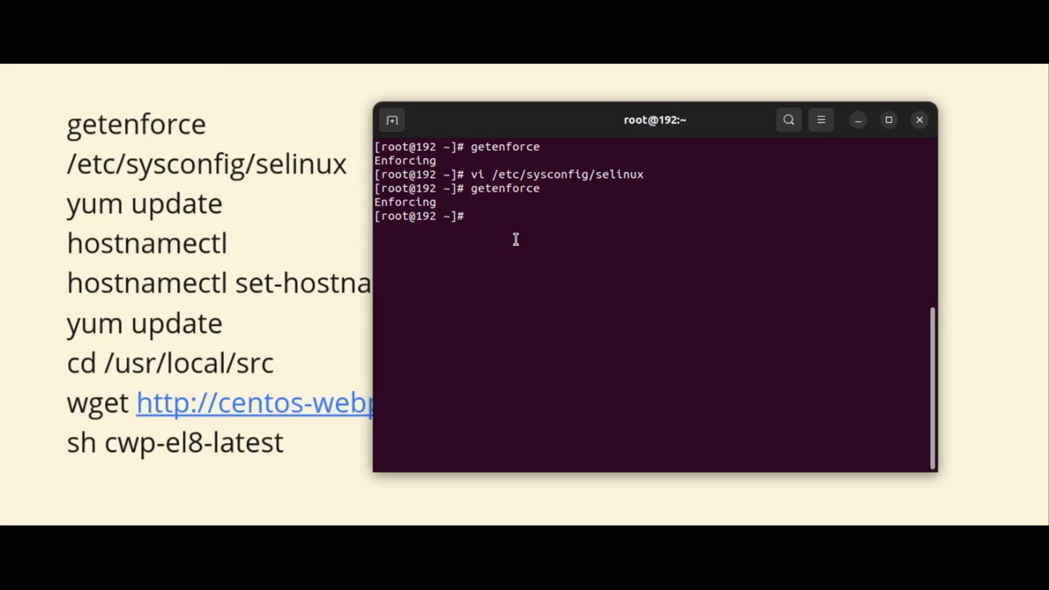
Reposition the terminal and set the hostname to cwppanel.example.com with hostnamectl set-hostname
type("hostanemc")
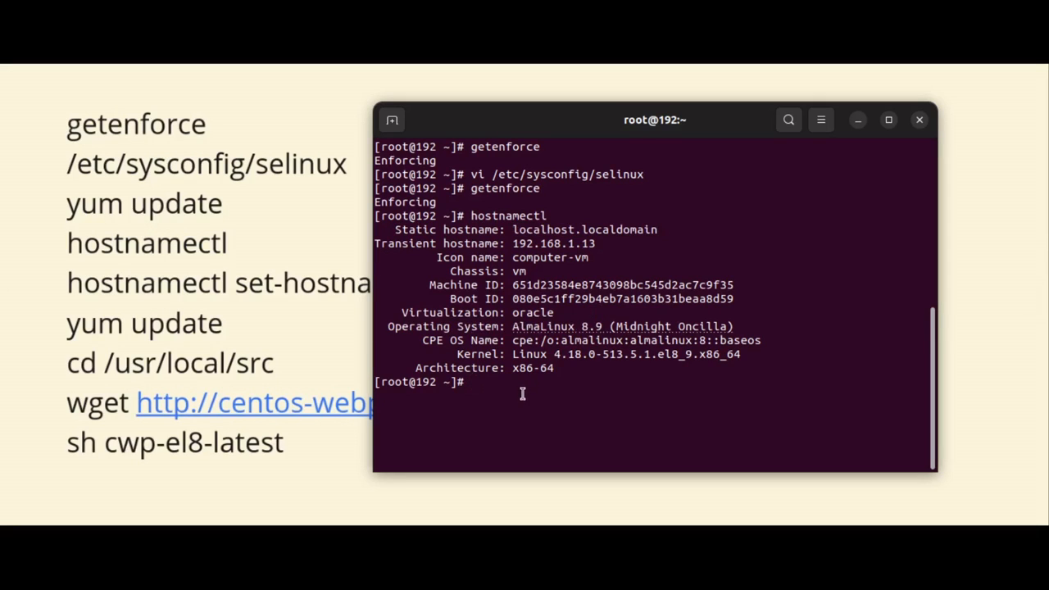
left_click_drag(654, 120, 724, 121)
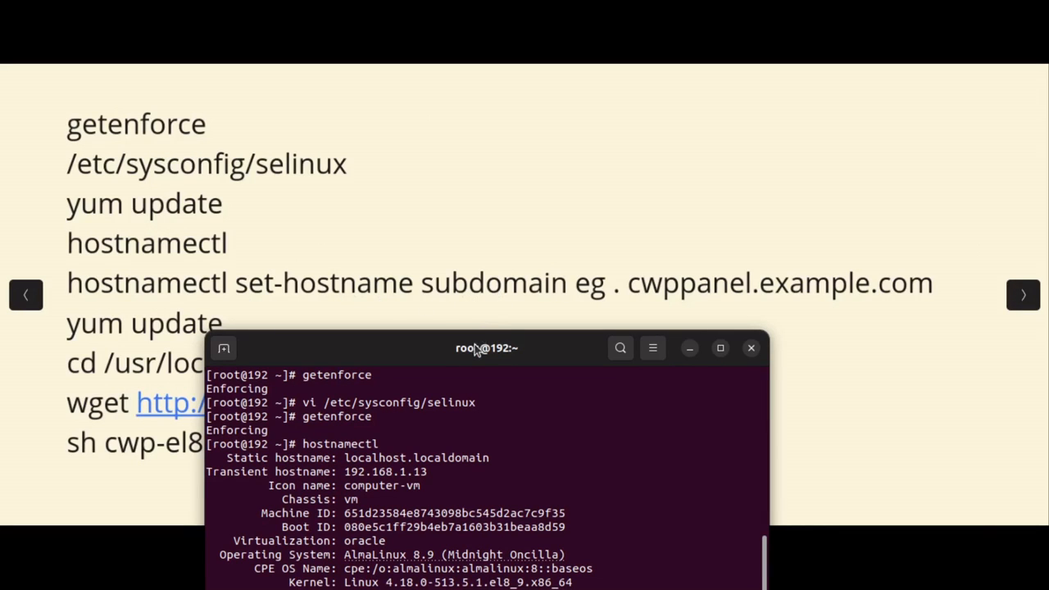
left_click_drag(487, 348, 557, 286)
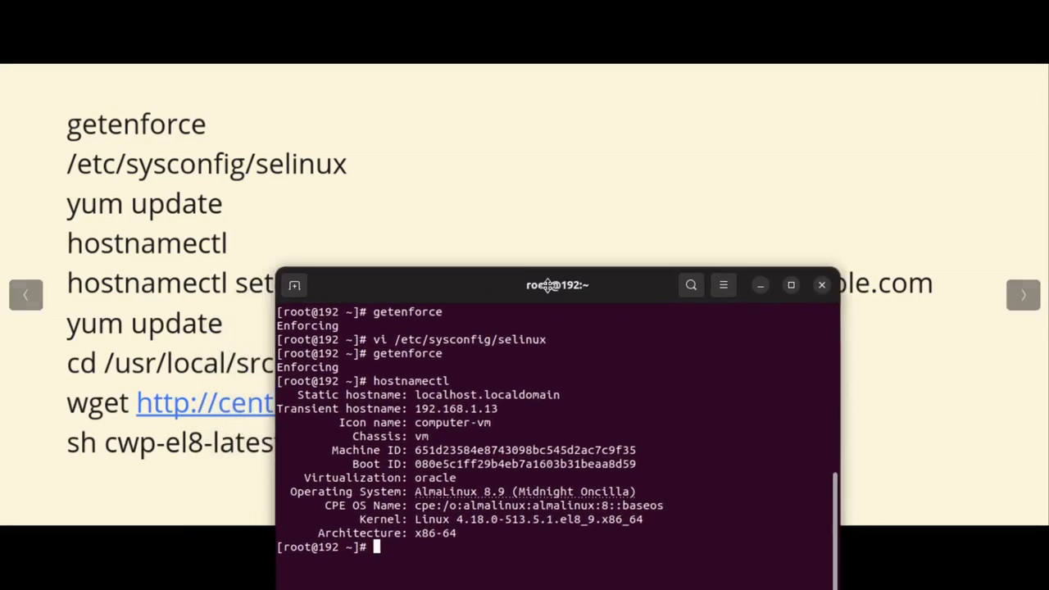
left_click_drag(558, 284, 625, 324)
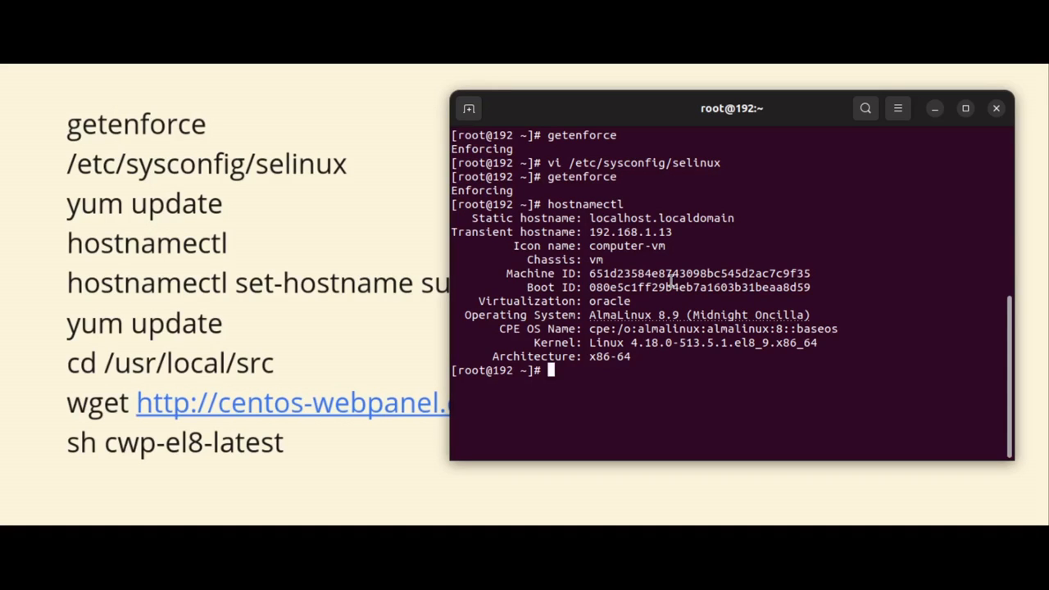
type("hostnamectl")
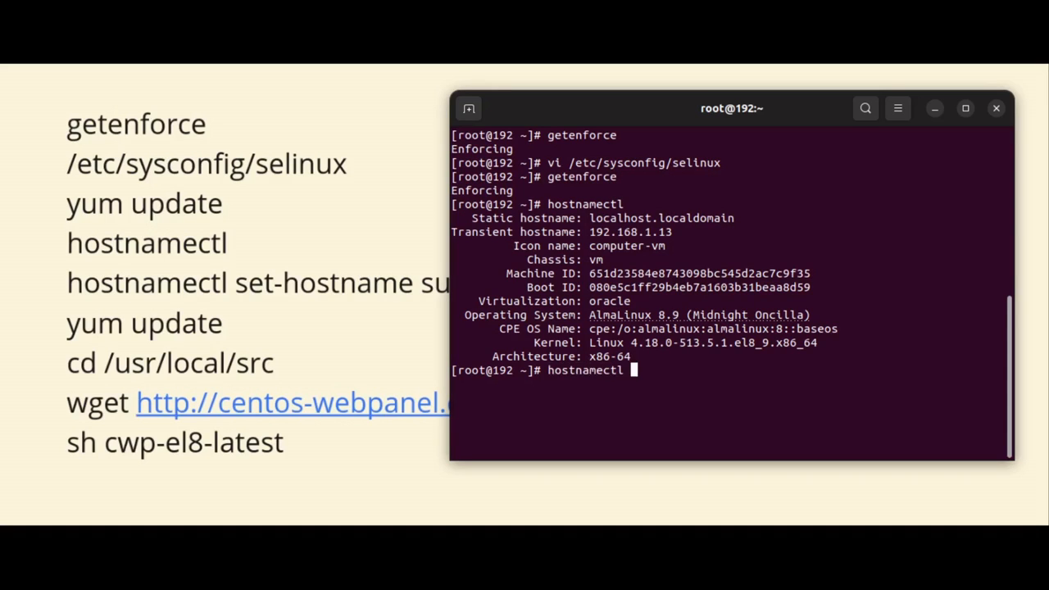
type("set-hostname cwppanel.exam")
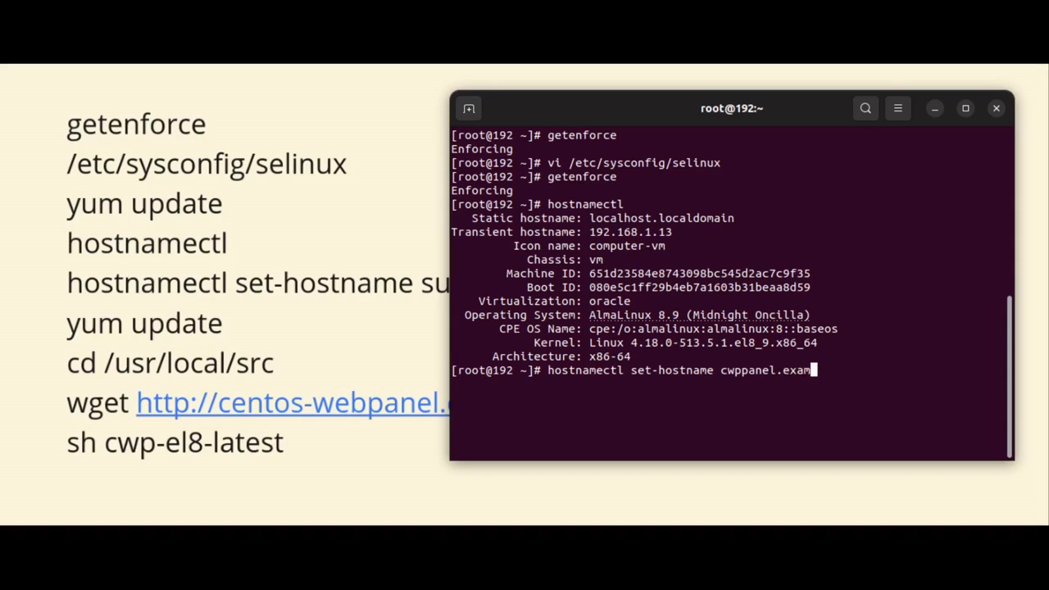
type("ple.com")
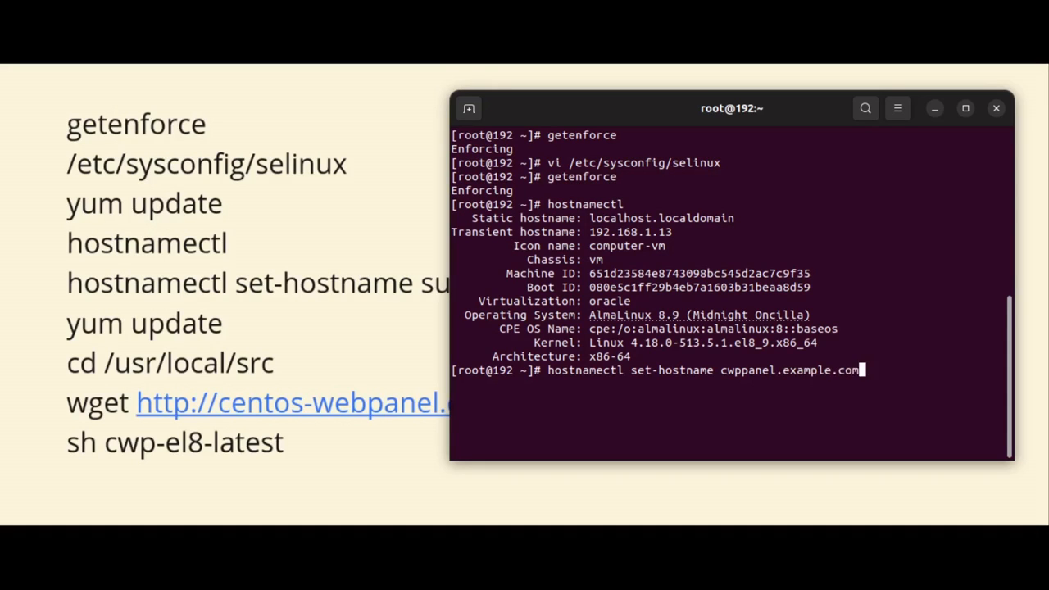
Run hostnamectl to confirm the static hostname cwppanel.example.com
type("hostnaem")
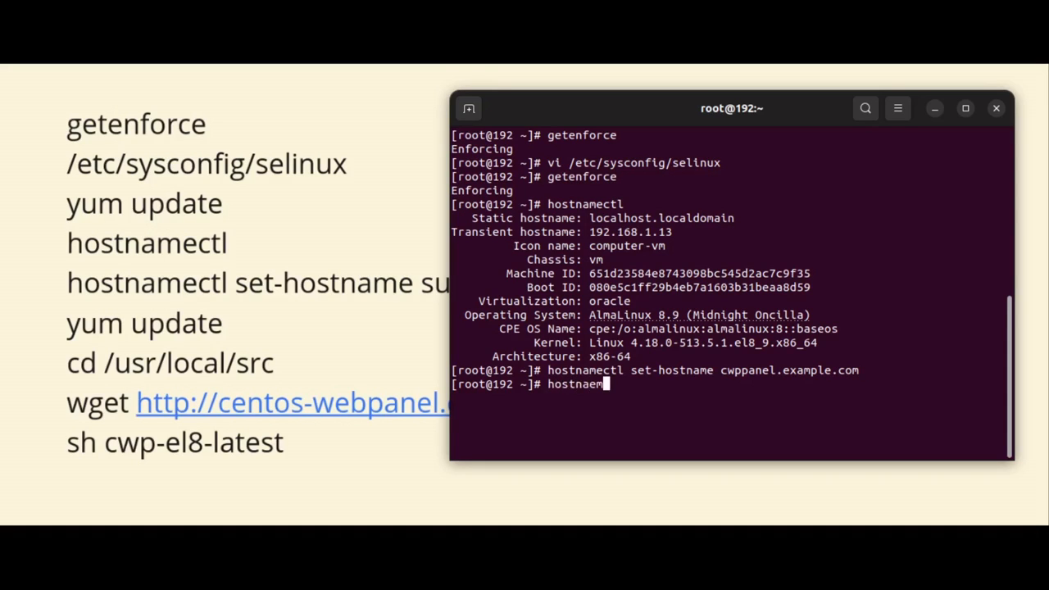
key("BackSpace")
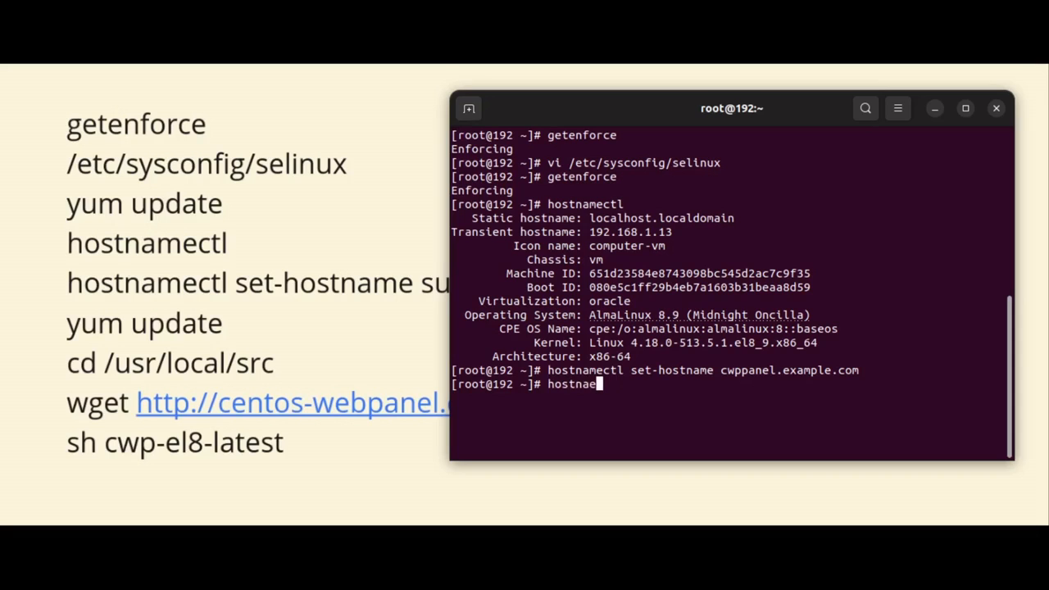
key("Return")
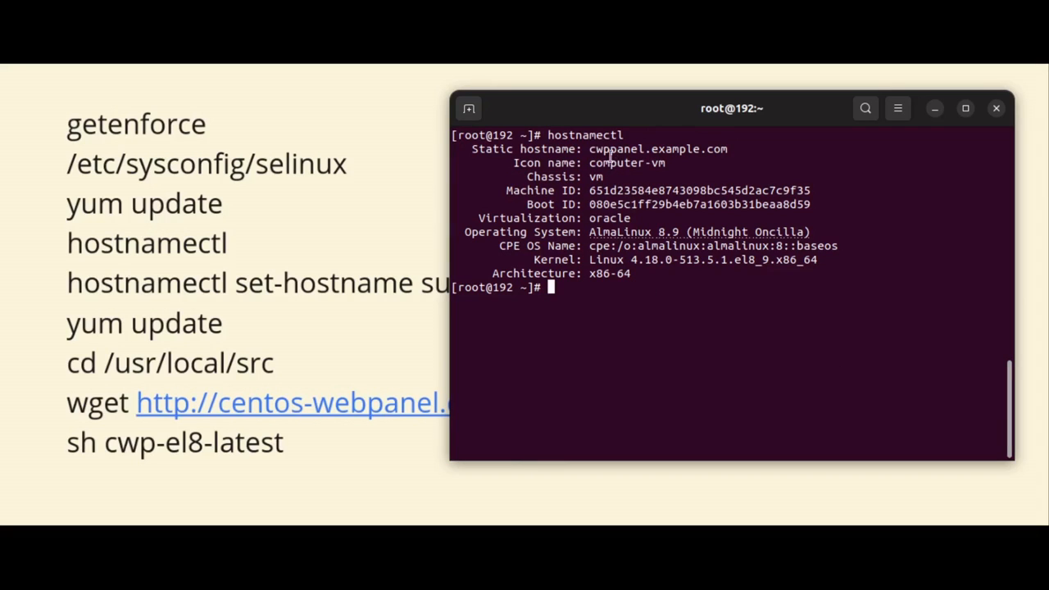
double_click(656, 149)
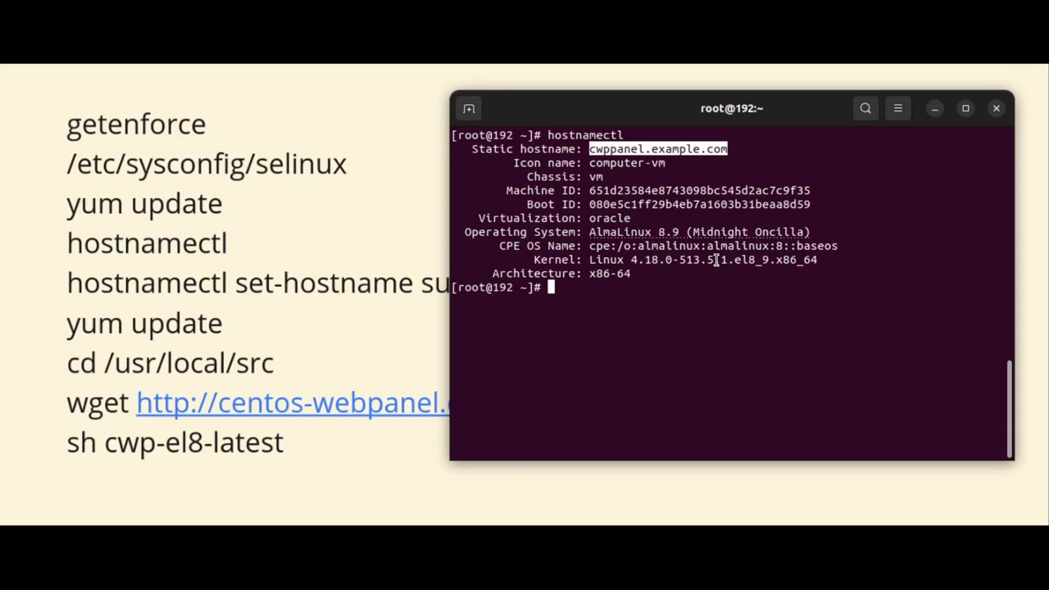
Ping cwppanel.example.com, getting 3 of 3 replies from 192.168.1.13
type("ping")
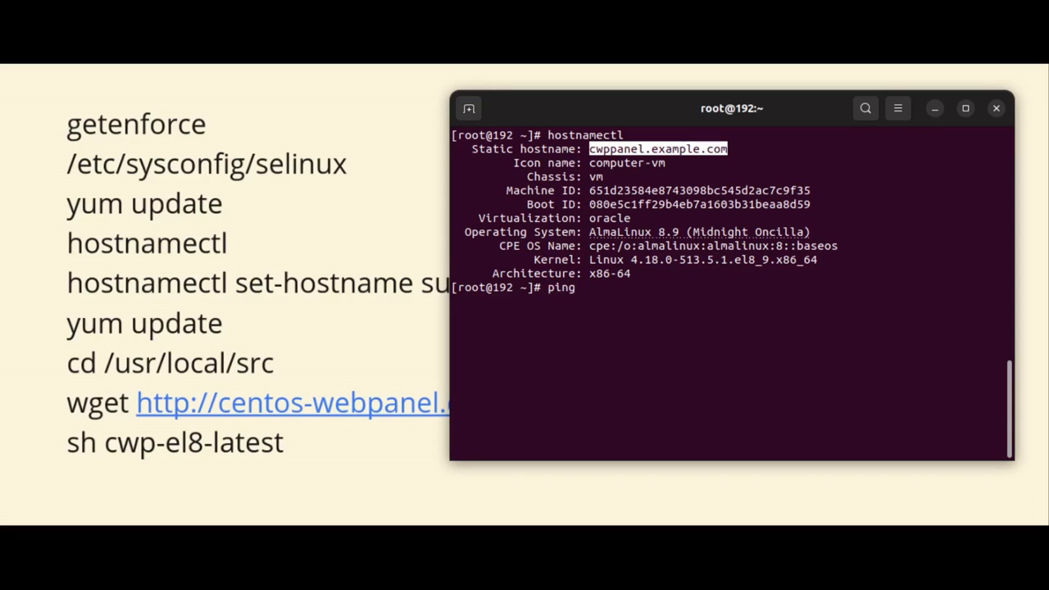
type("cwppanel.example.com")
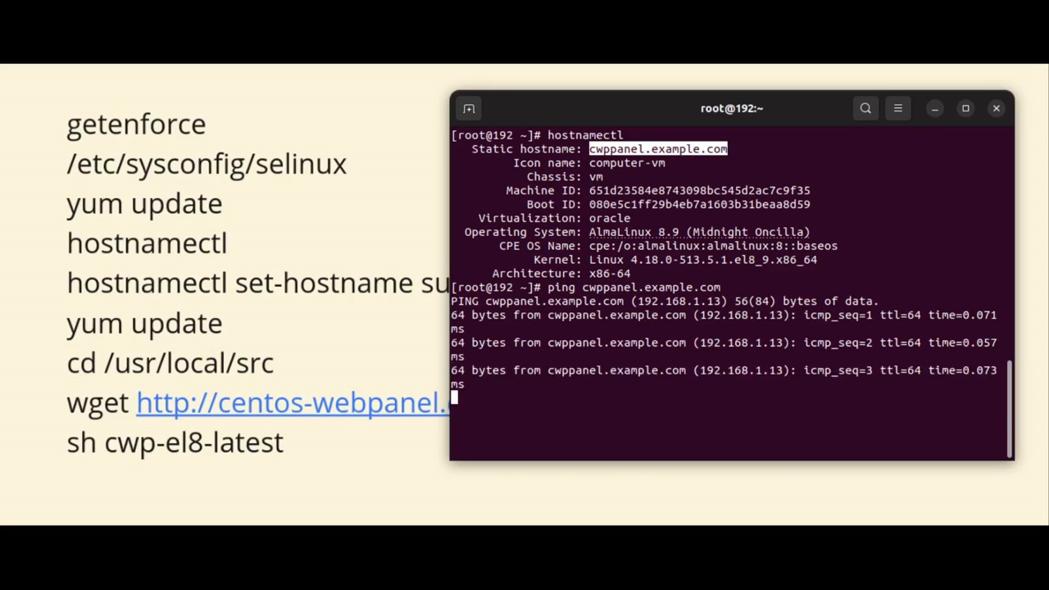
key("ctrl+c")
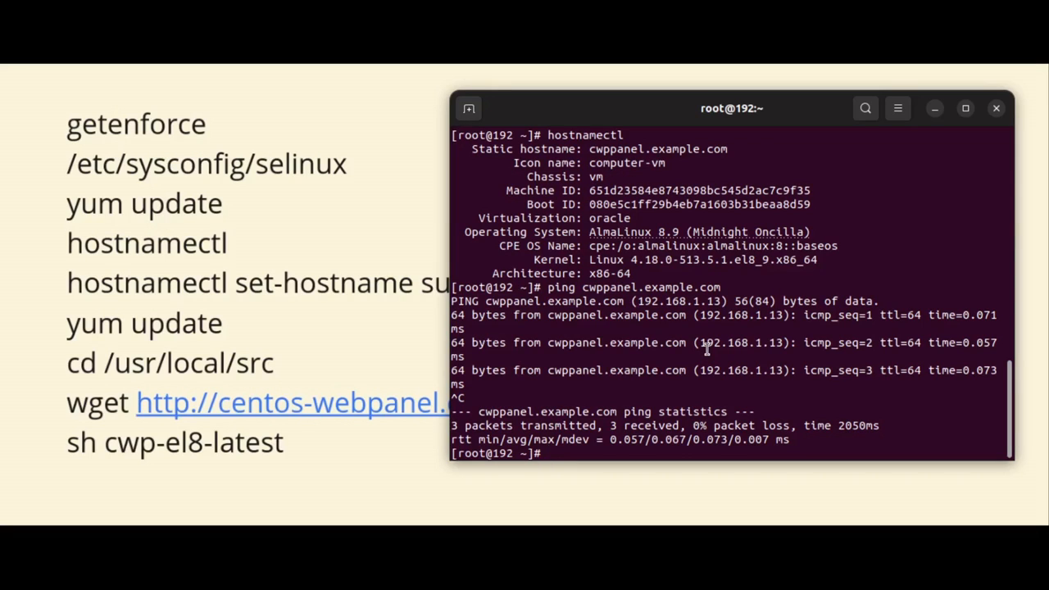
type("re")
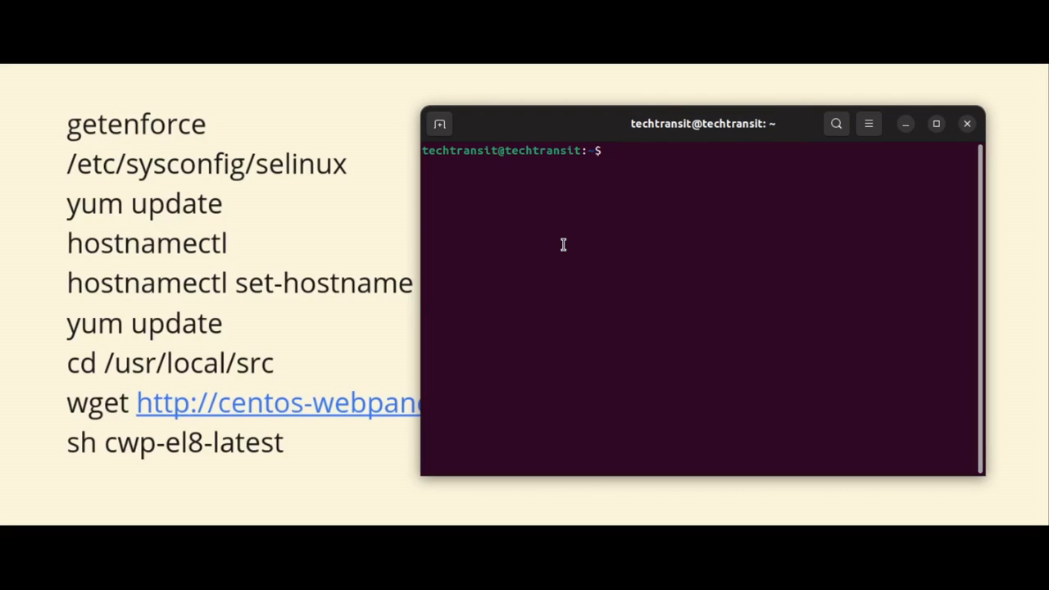
Reconnect to 192.168.1.13 as root, clear the screen, and change to /usr/local/src
type("ssh root@192.168.1.13")
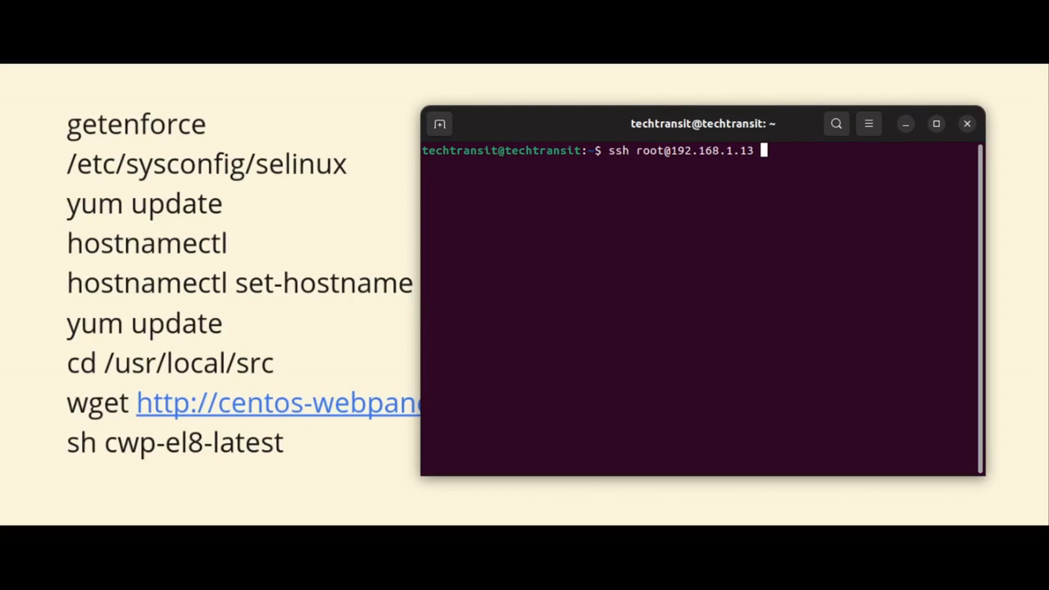
key("Return")
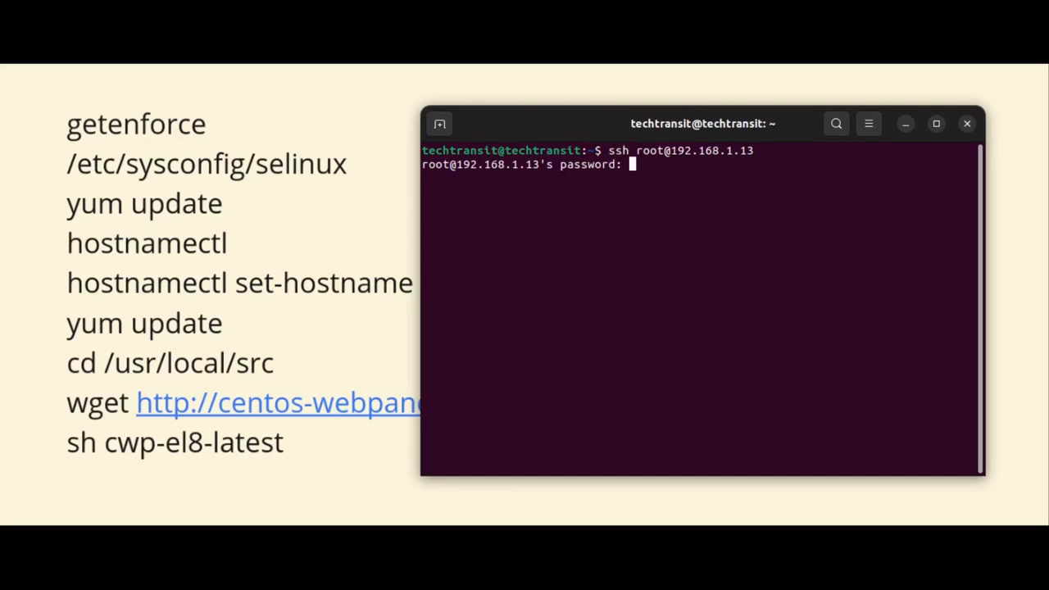
type("clea")
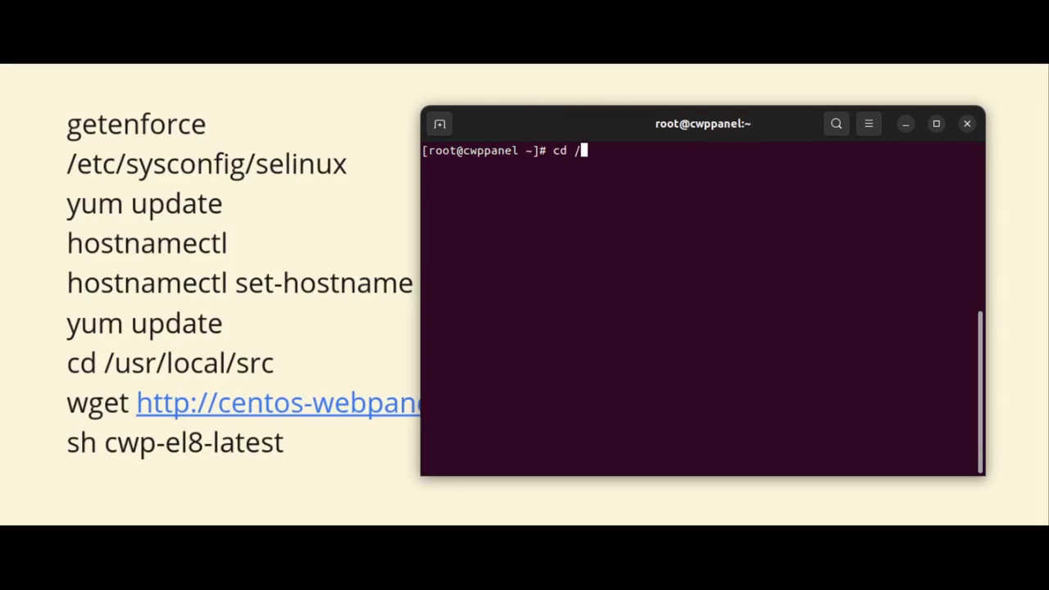
type("usr/local/src/")
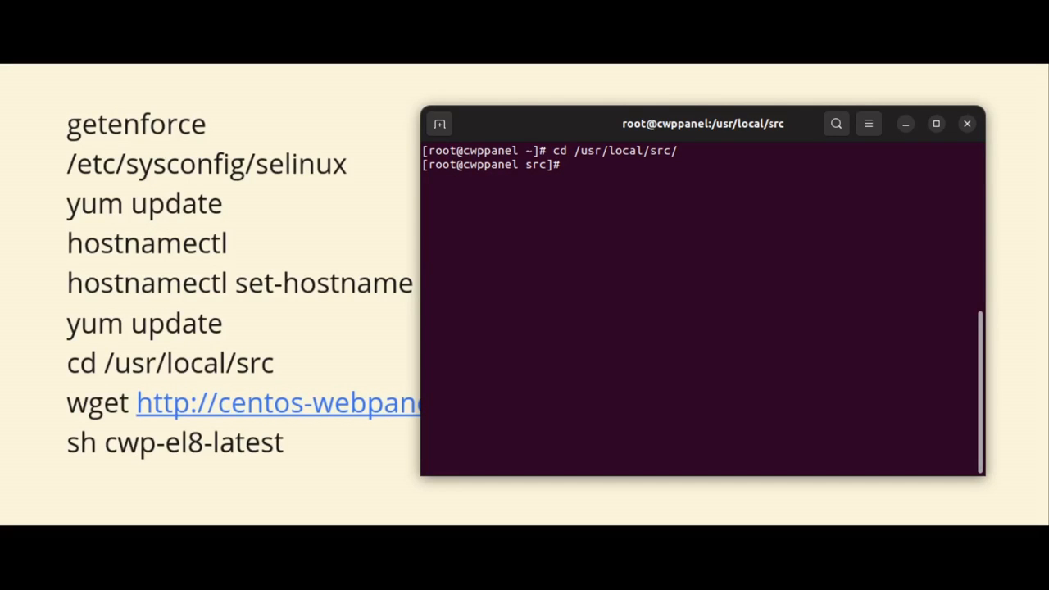
type("c")
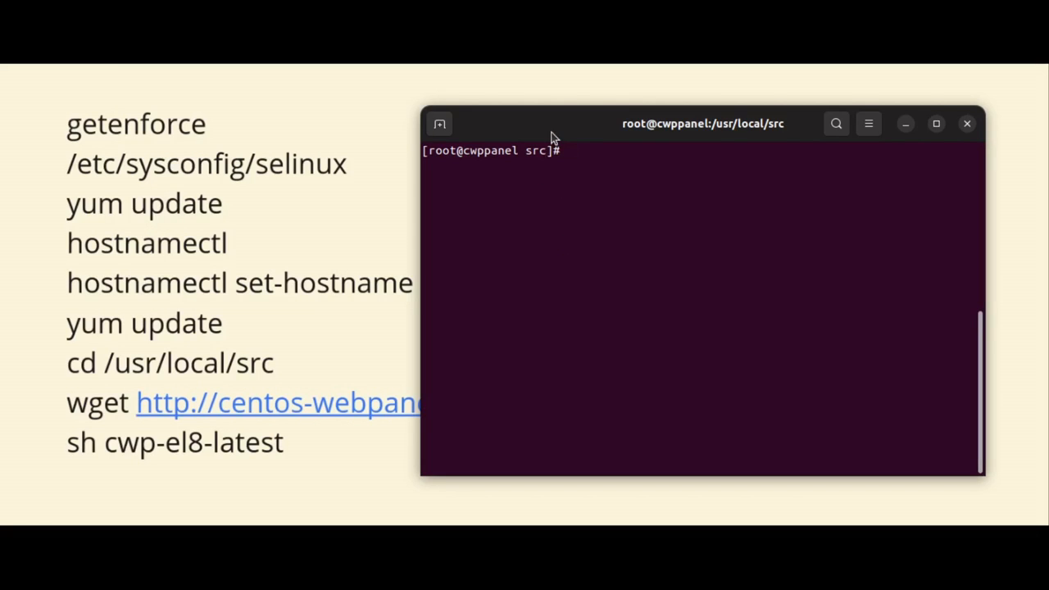
left_click_drag(553, 123, 758, 314)
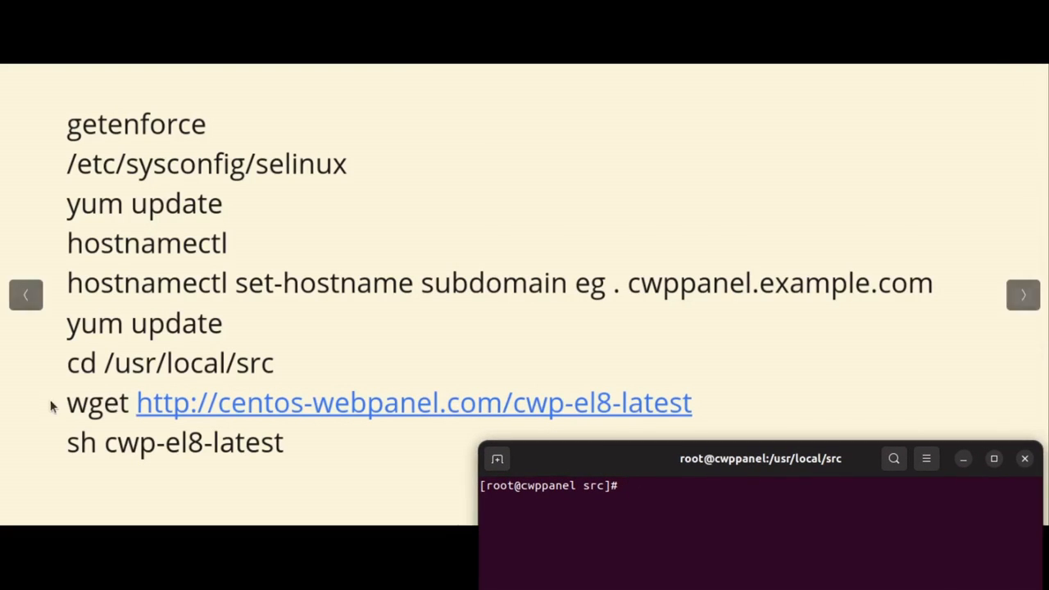
mouse_move(326, 419)
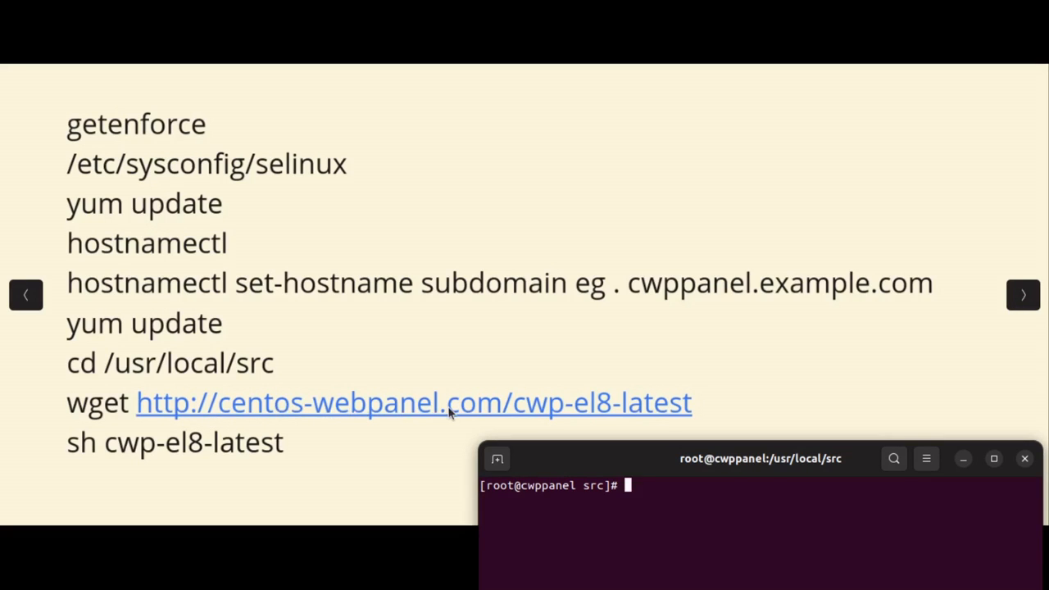
mouse_move(506, 419)
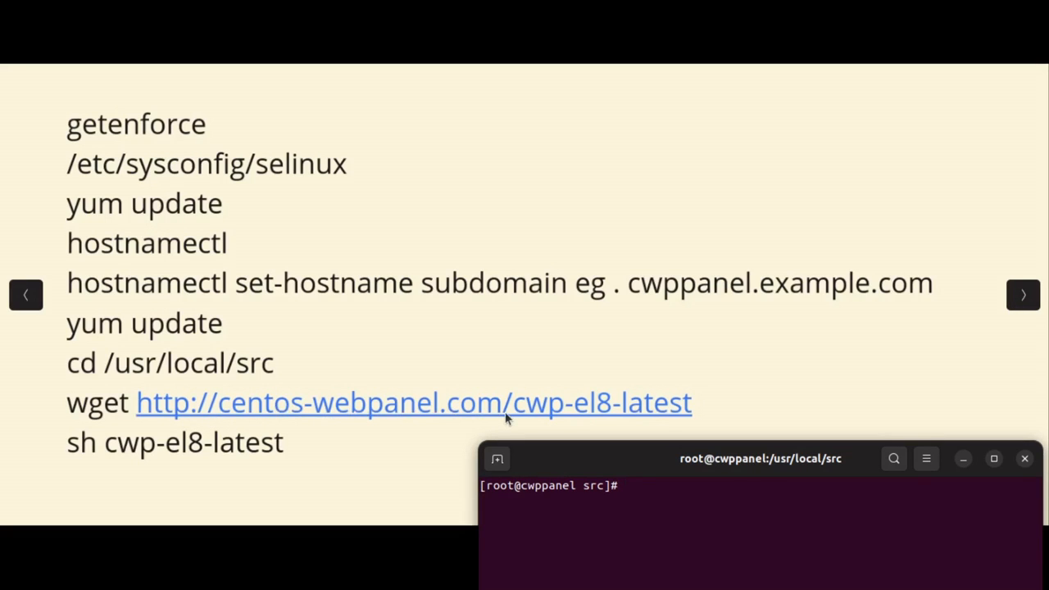
mouse_move(586, 420)
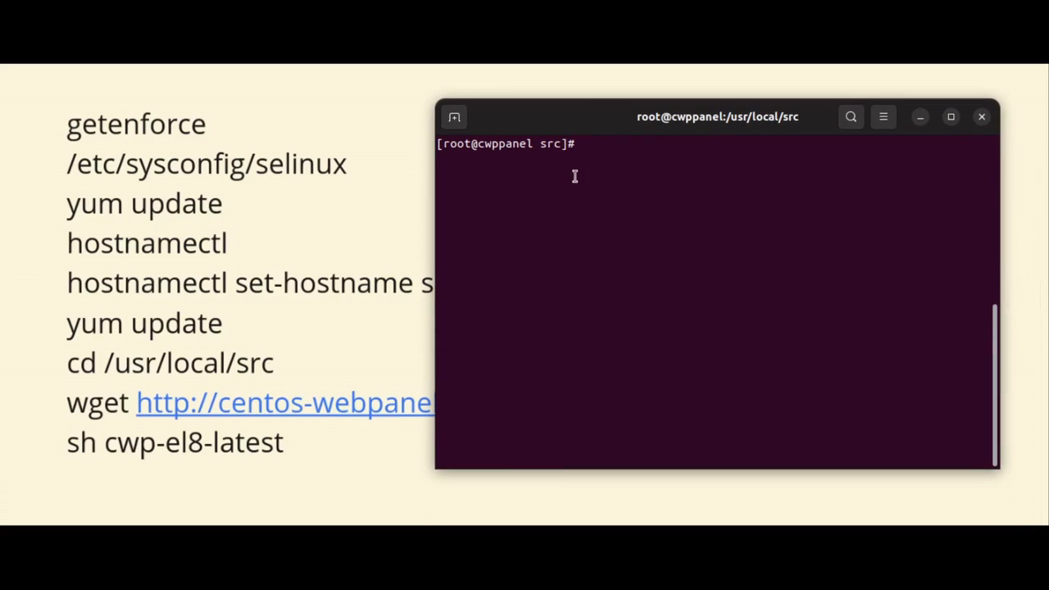
mouse_move(578, 210)
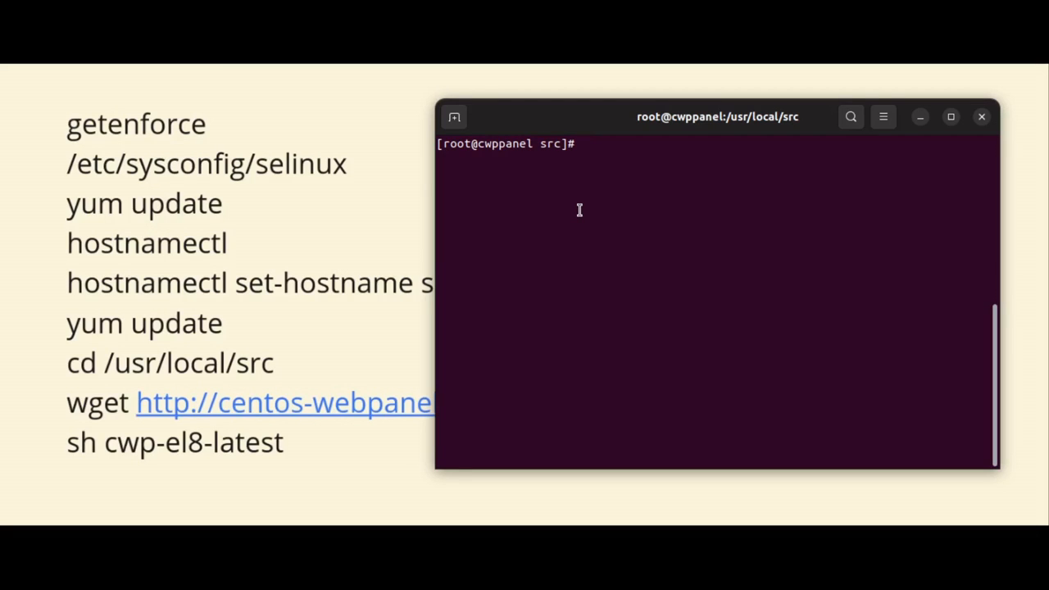
Install wget with yum, checking with which wget before and after (/usr/bin/wget)
type("w")
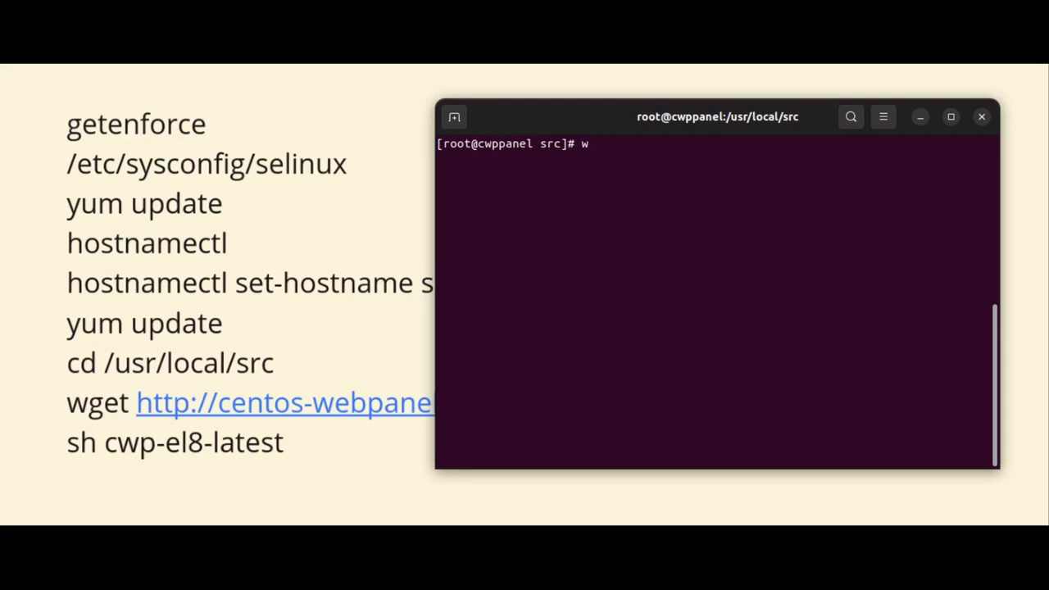
type("hich wget")
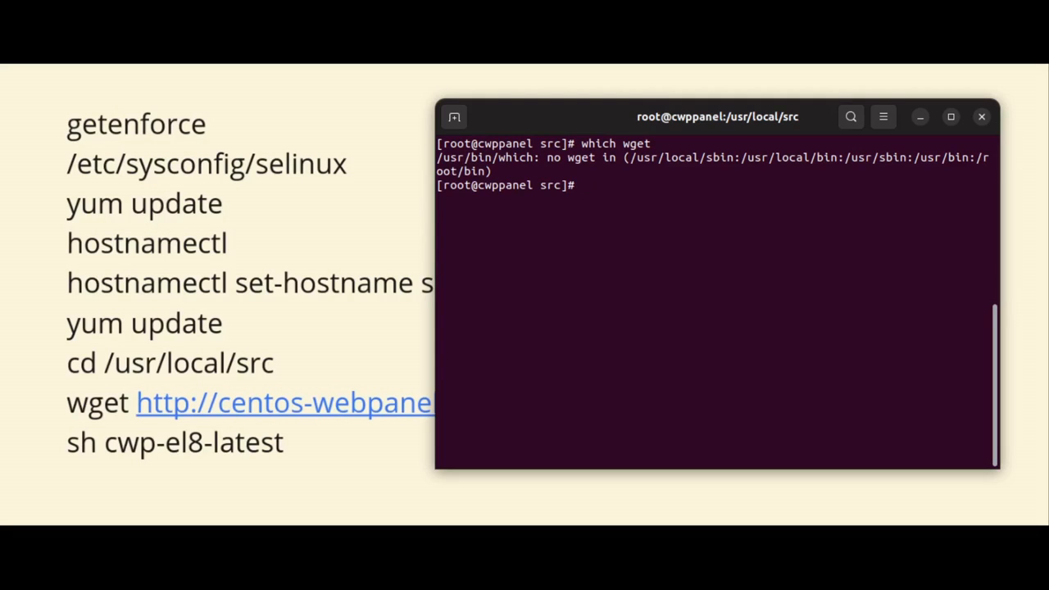
type("yum install")
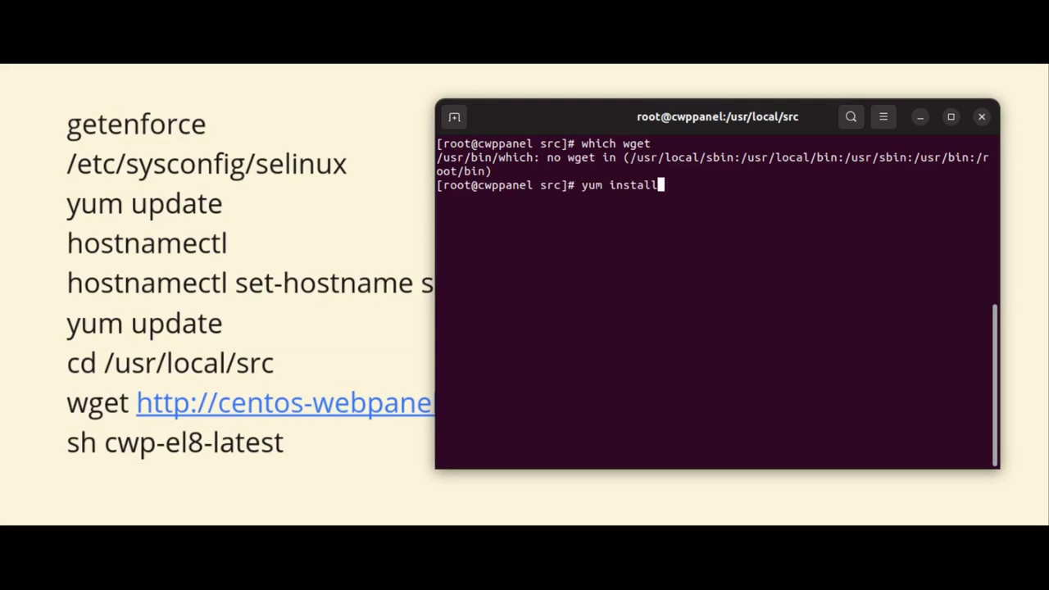
type("wg")
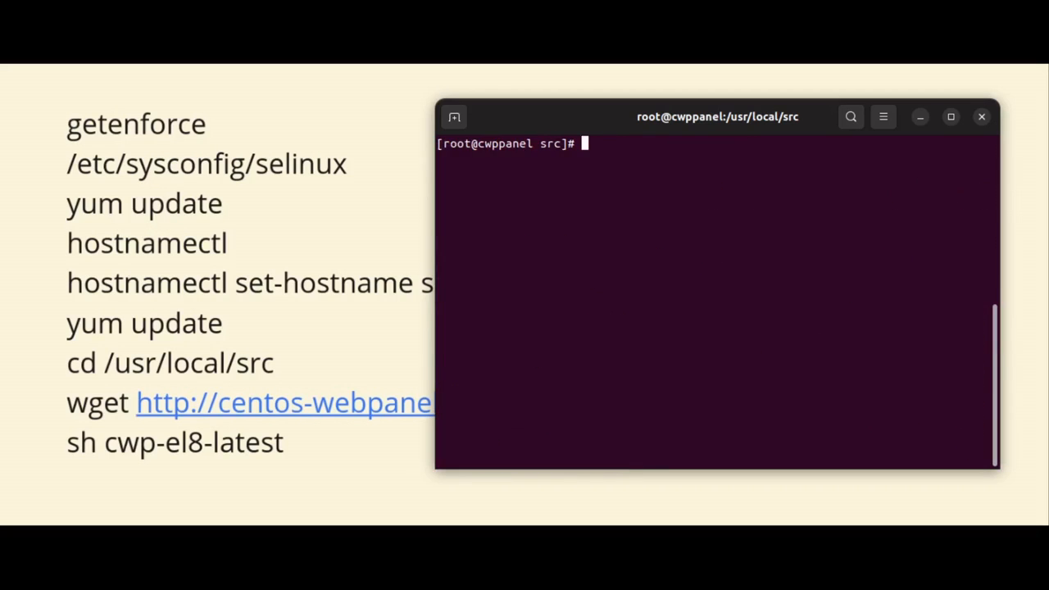
type("which wget")
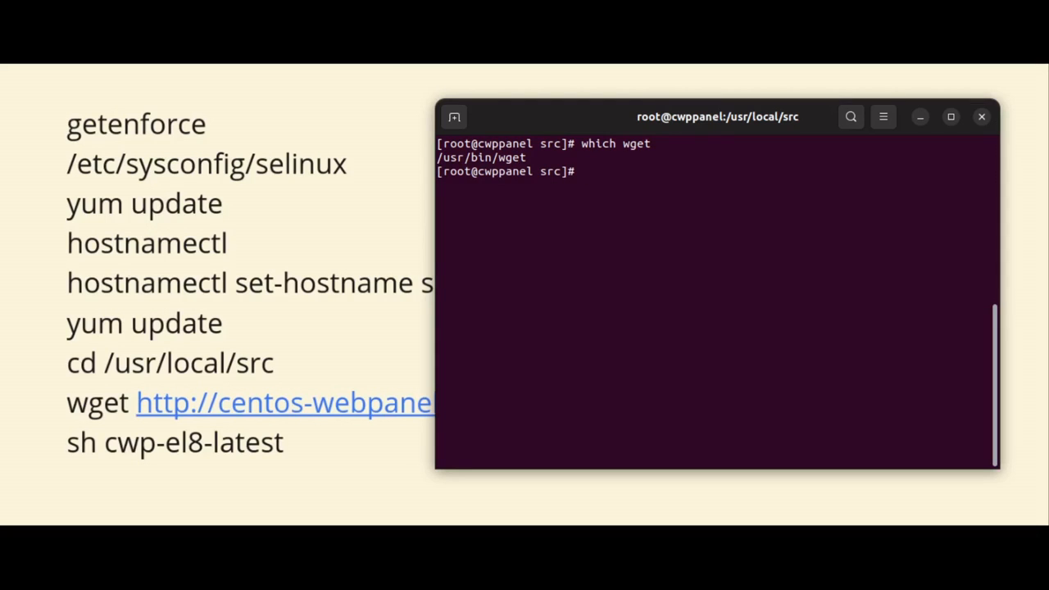
type("wget")
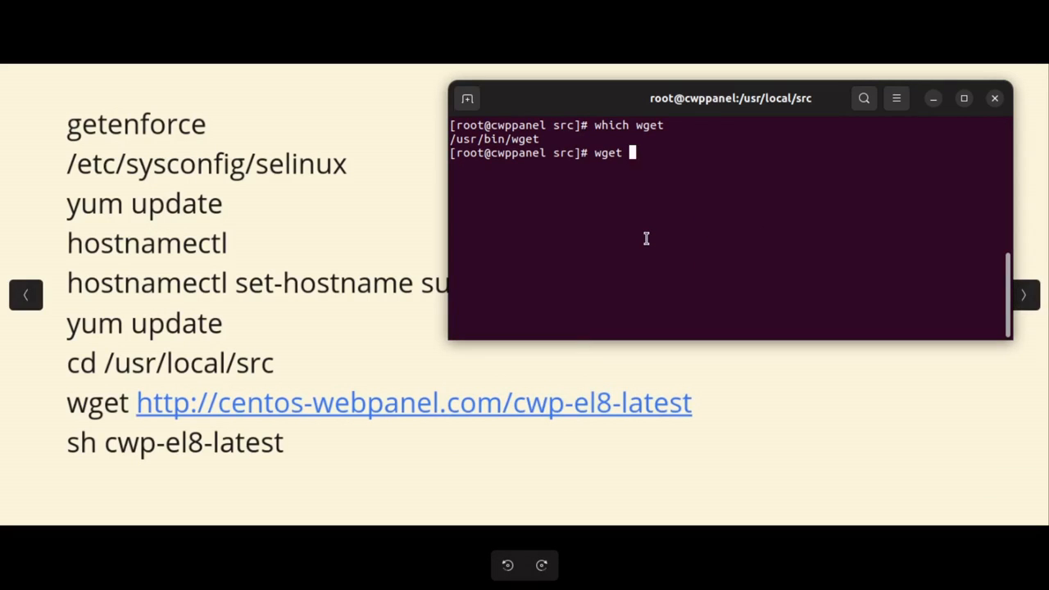
type("http://")
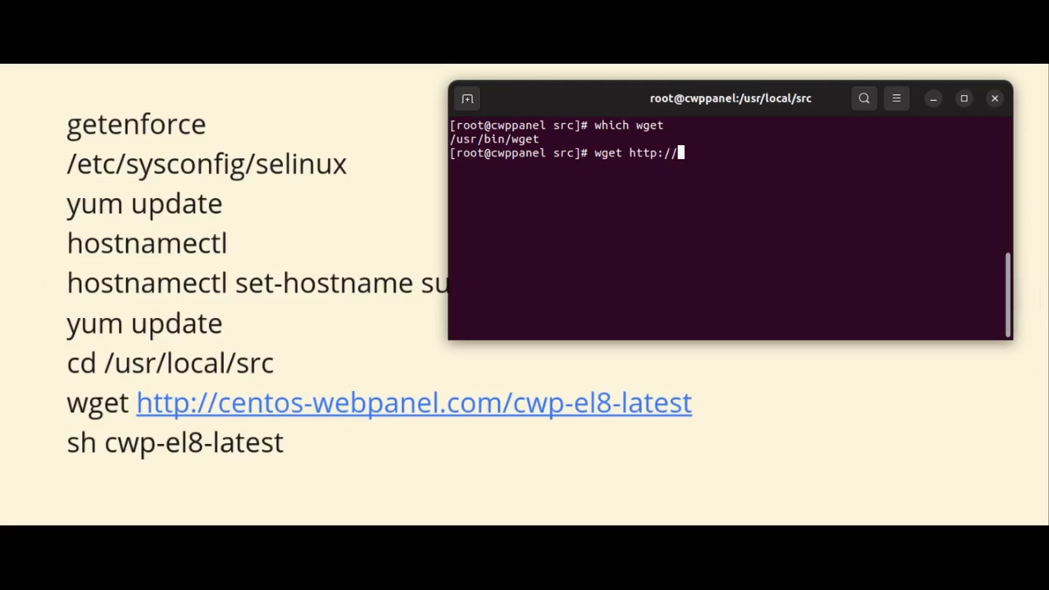
type("centos")
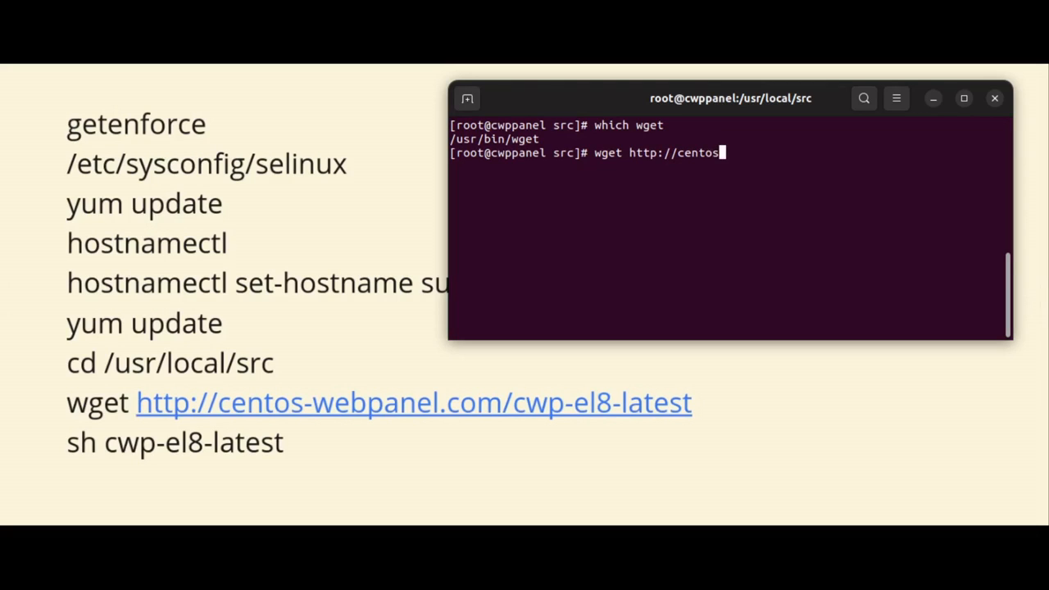
type("-webpanel.com/")
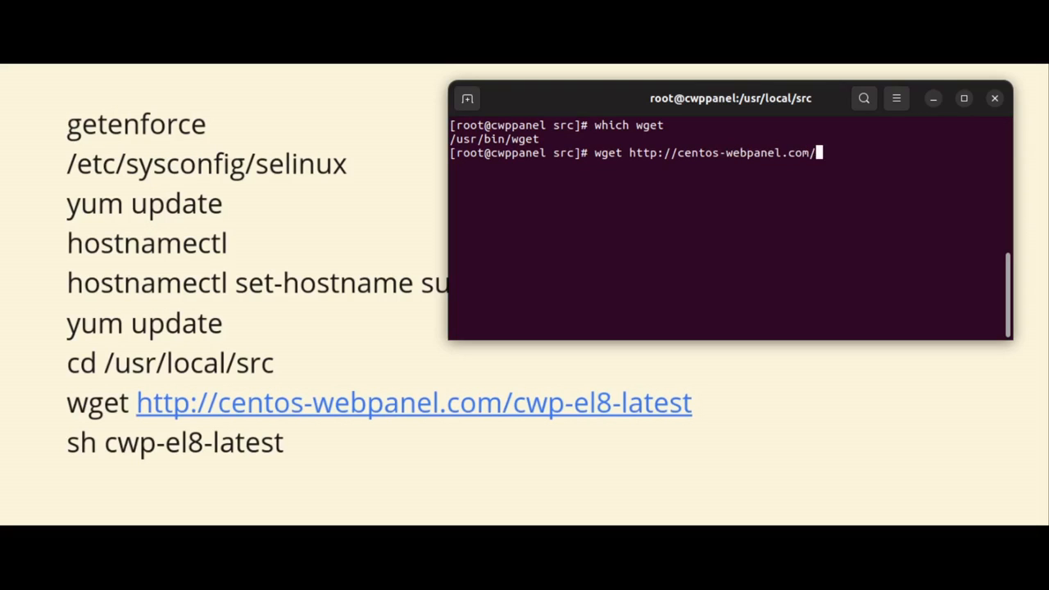
type("cwp-el")
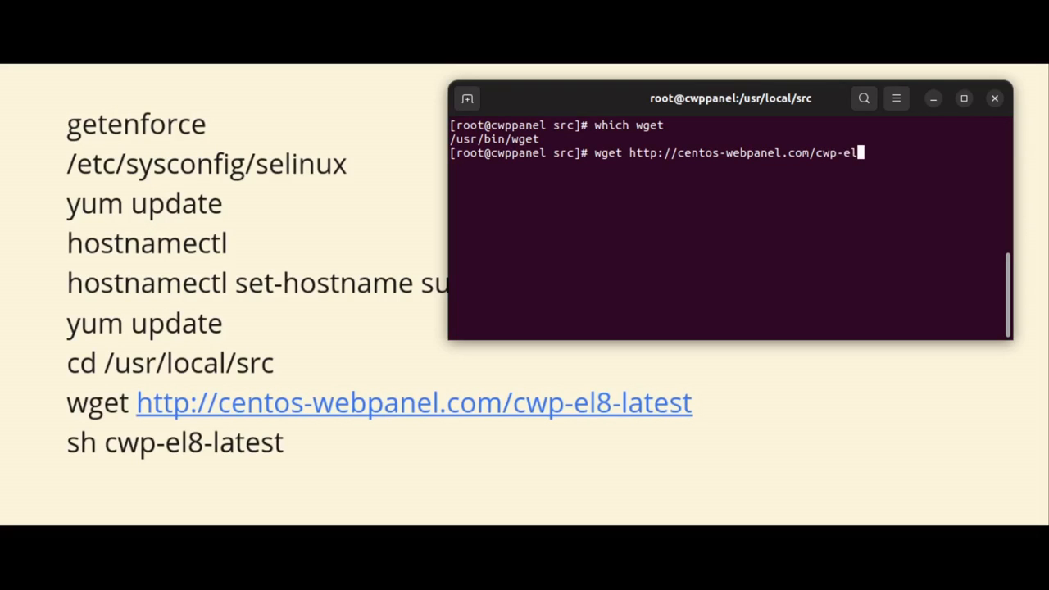
type("8-")
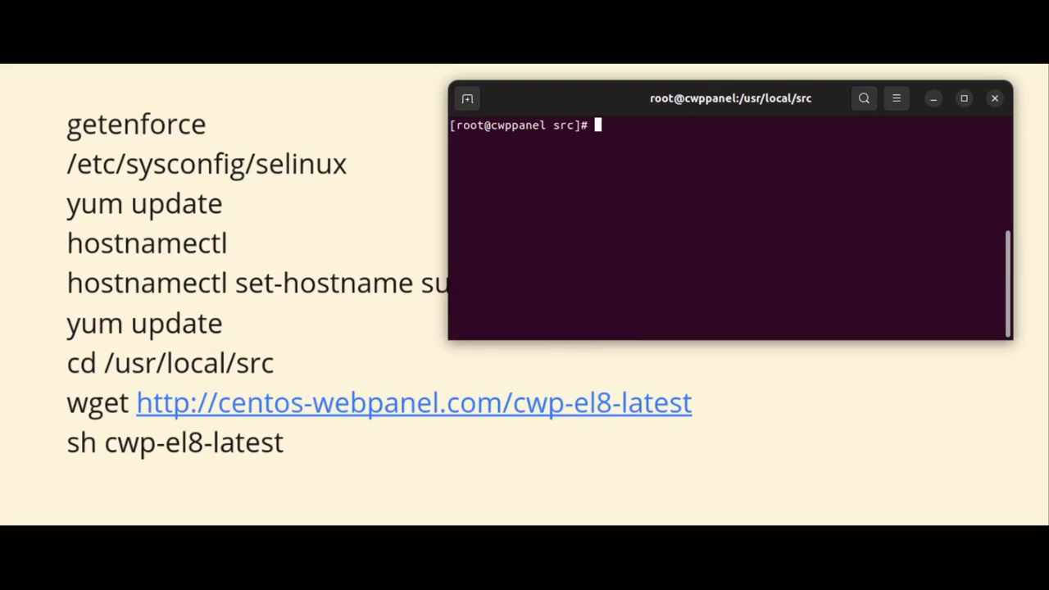
type("ll")
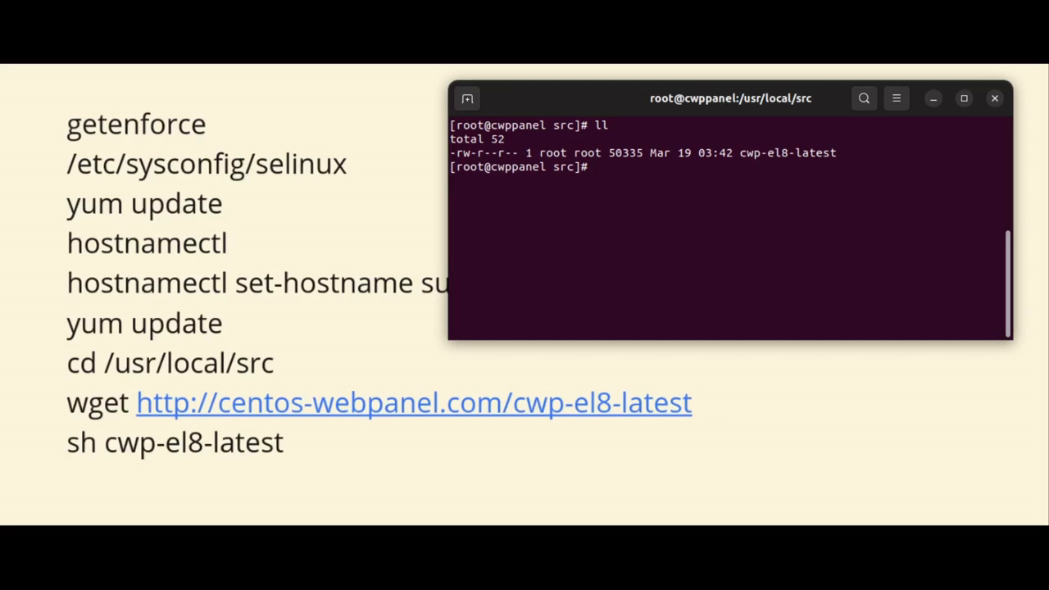
Run the CWP installer script with sh cwp-el8-latest
type("sh")
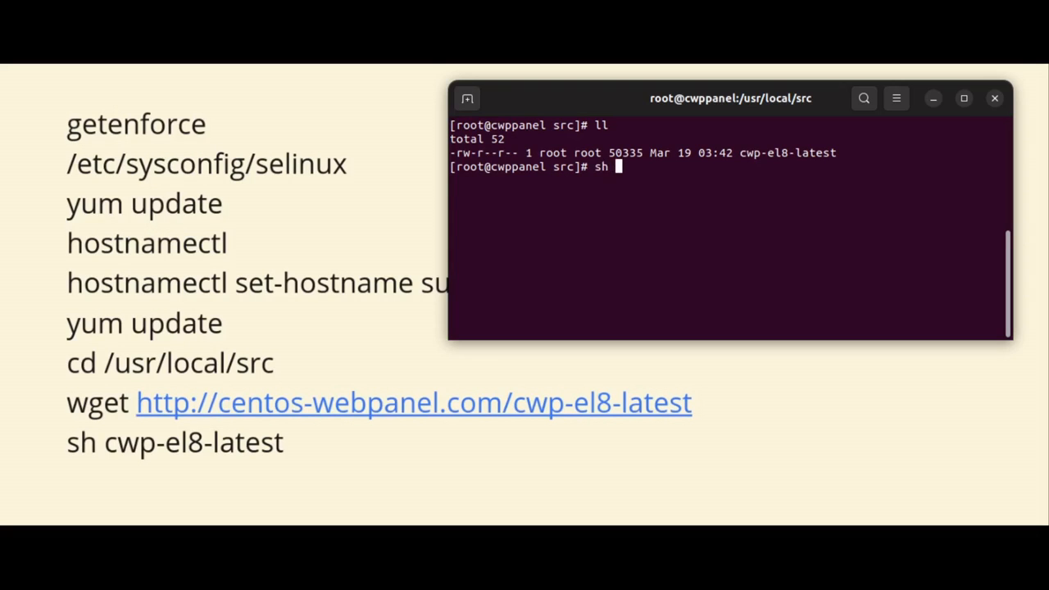
type("cwp-el8-latest")
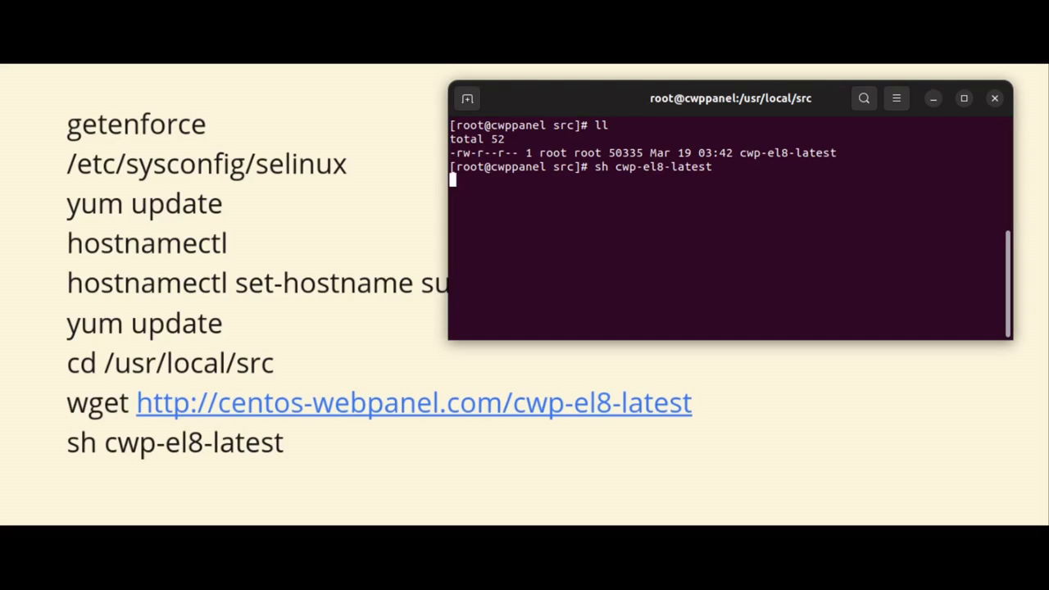
key("Return")
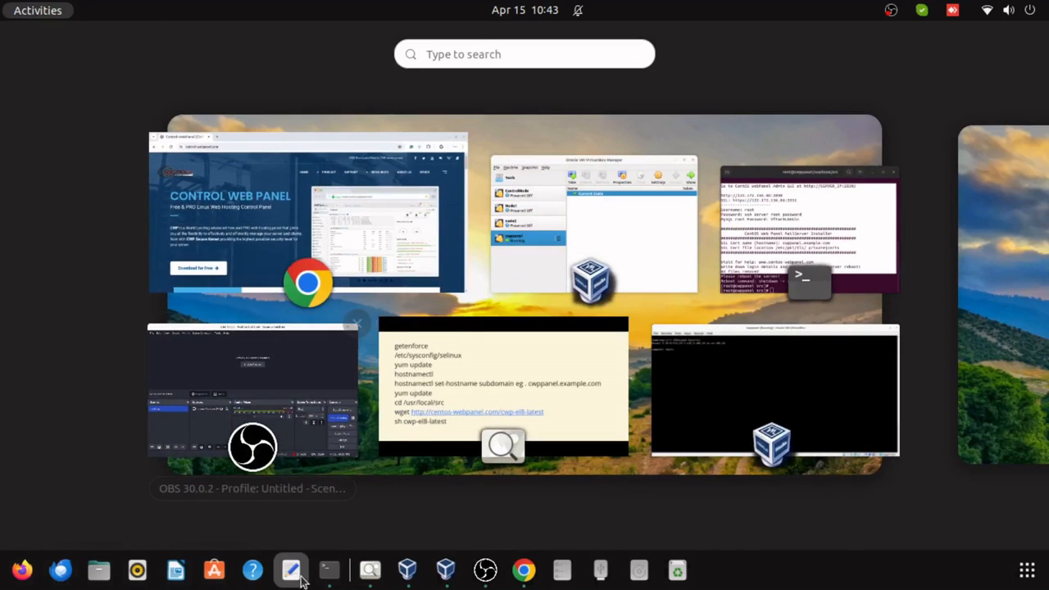
Paste the installer's login output into a new Text Editor document
left_click(291, 569)
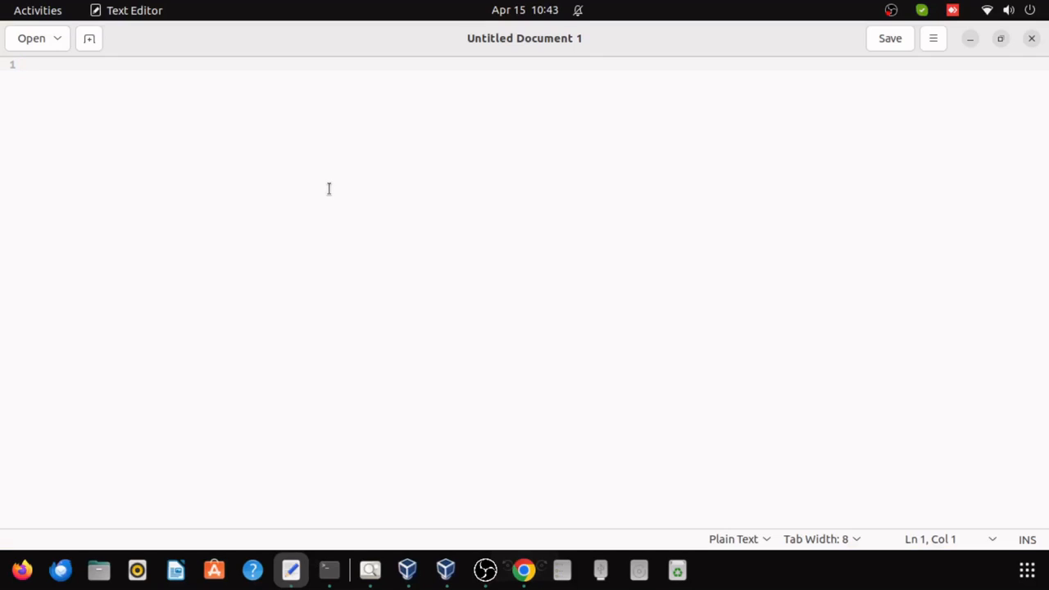
right_click(328, 189)
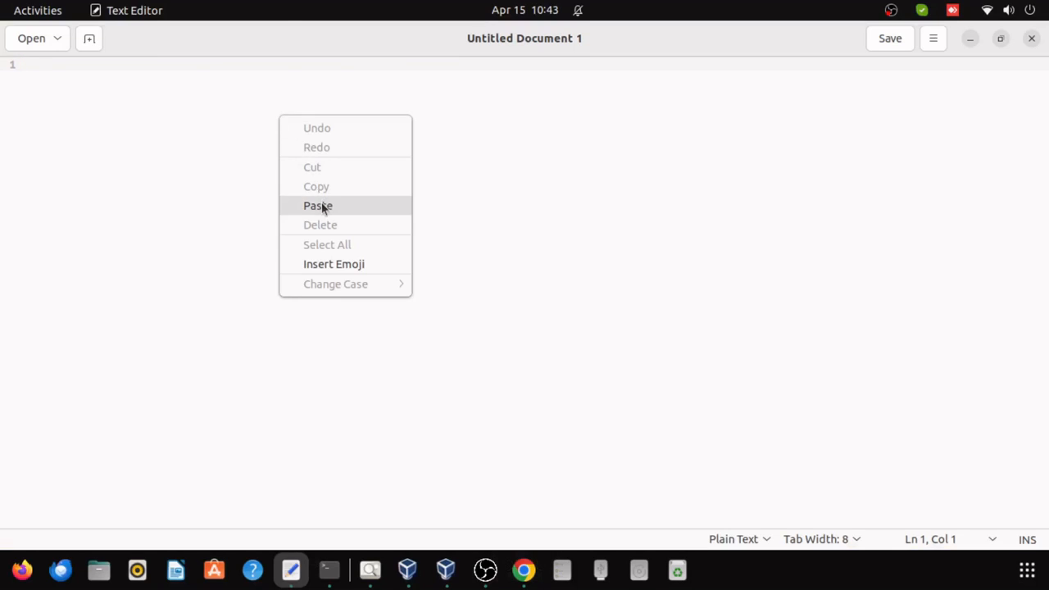
left_click(318, 206)
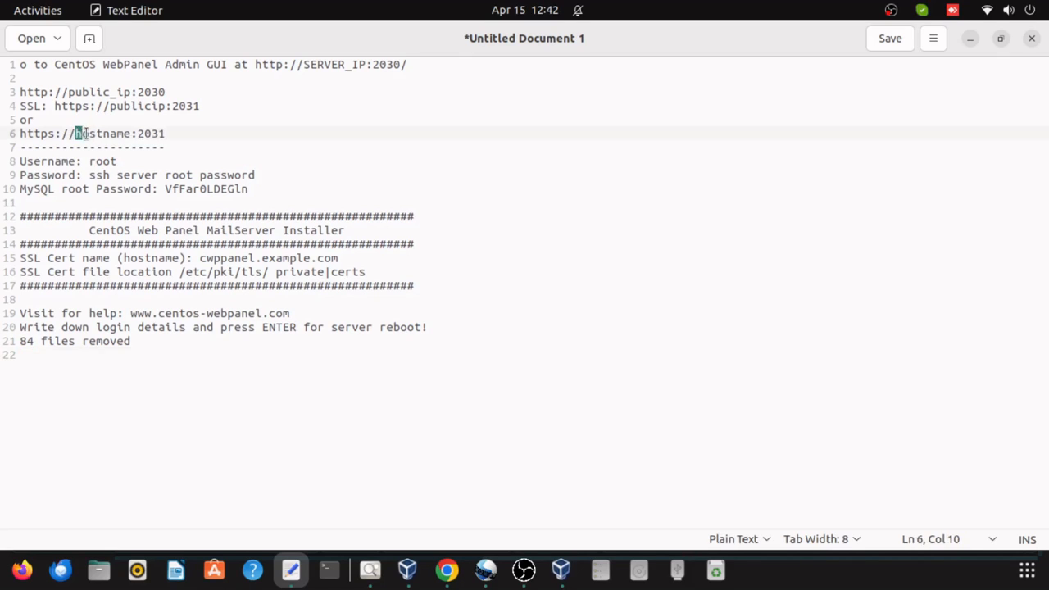
double_click(103, 133)
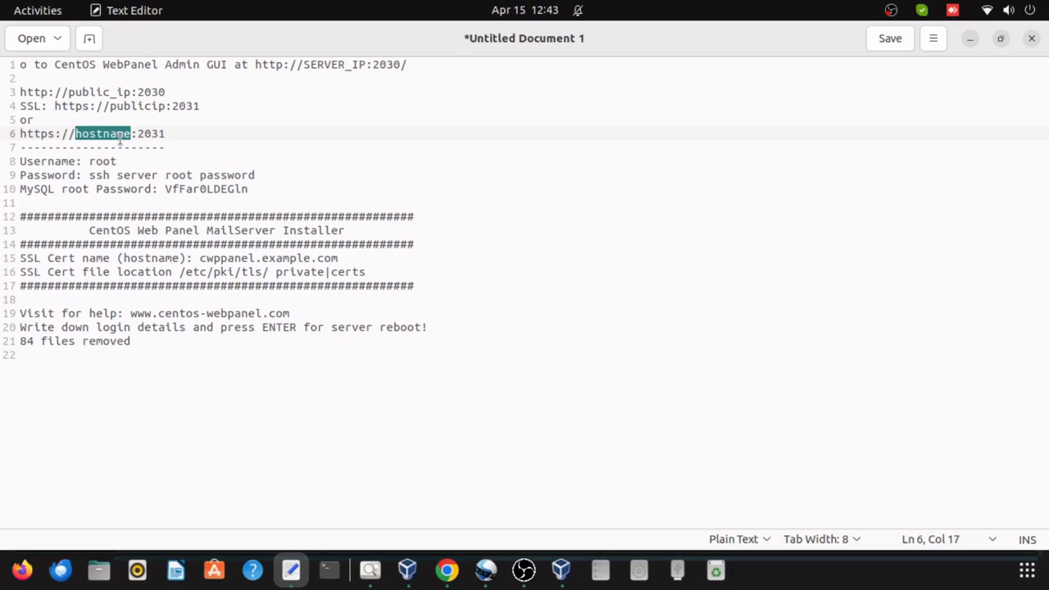
left_click(208, 133)
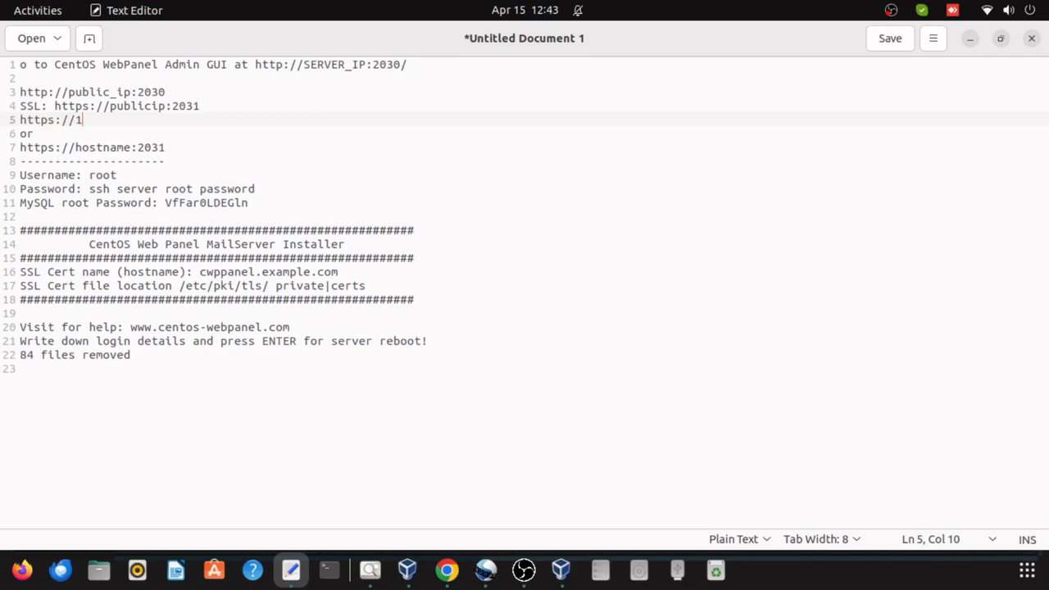
type("92.168.1")
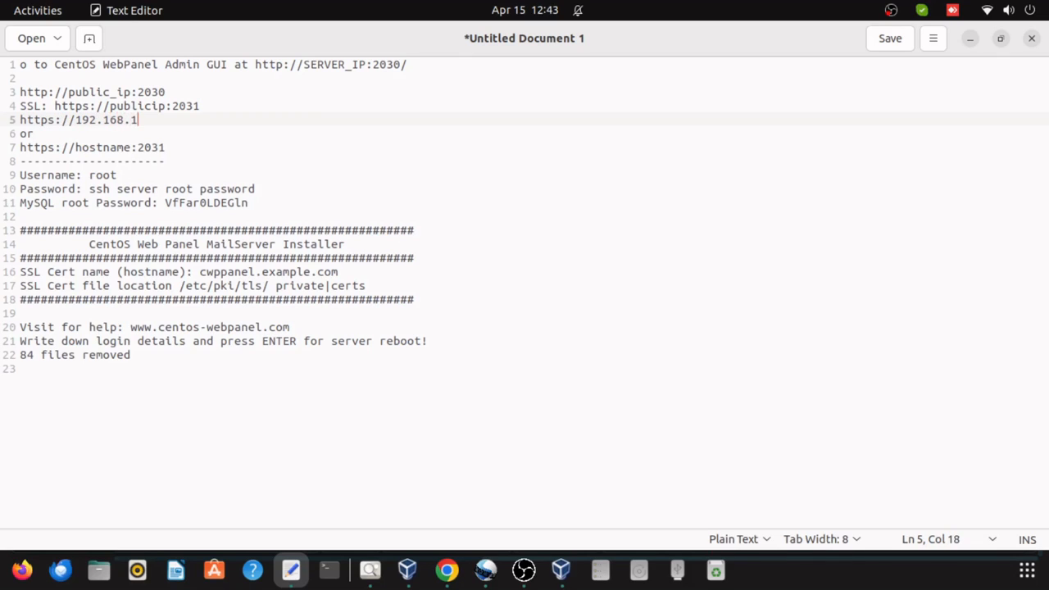
type("3")
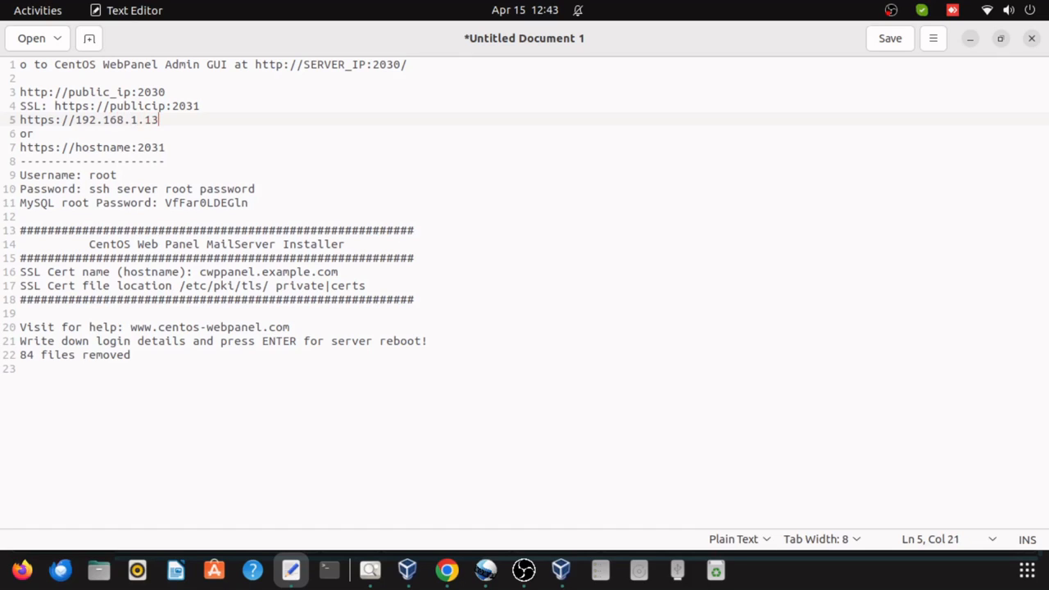
type(":2031")
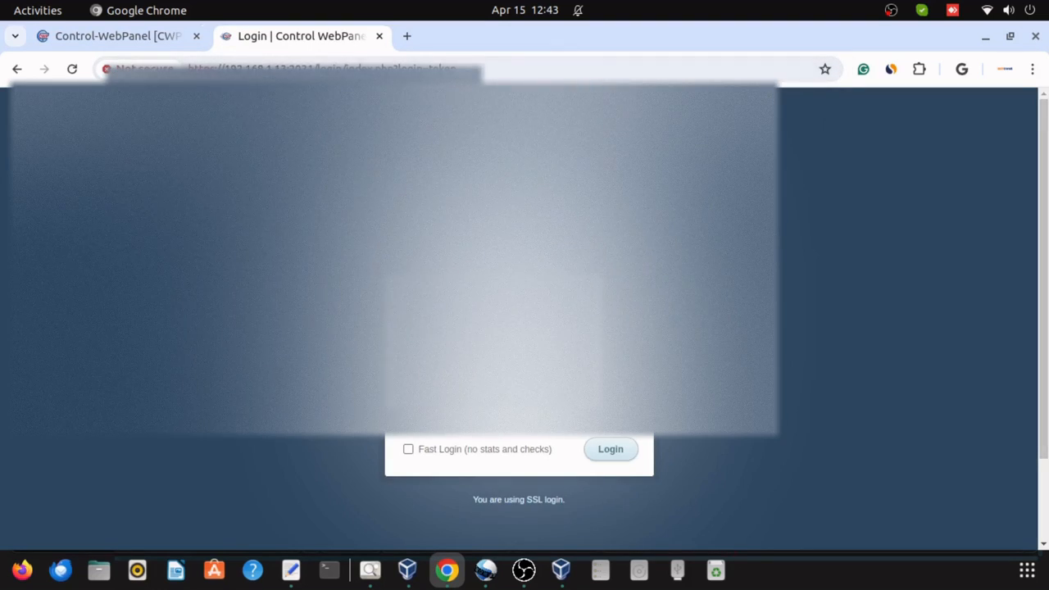
Sign in as root on the port 2031 CWP login page
left_click(407, 35)
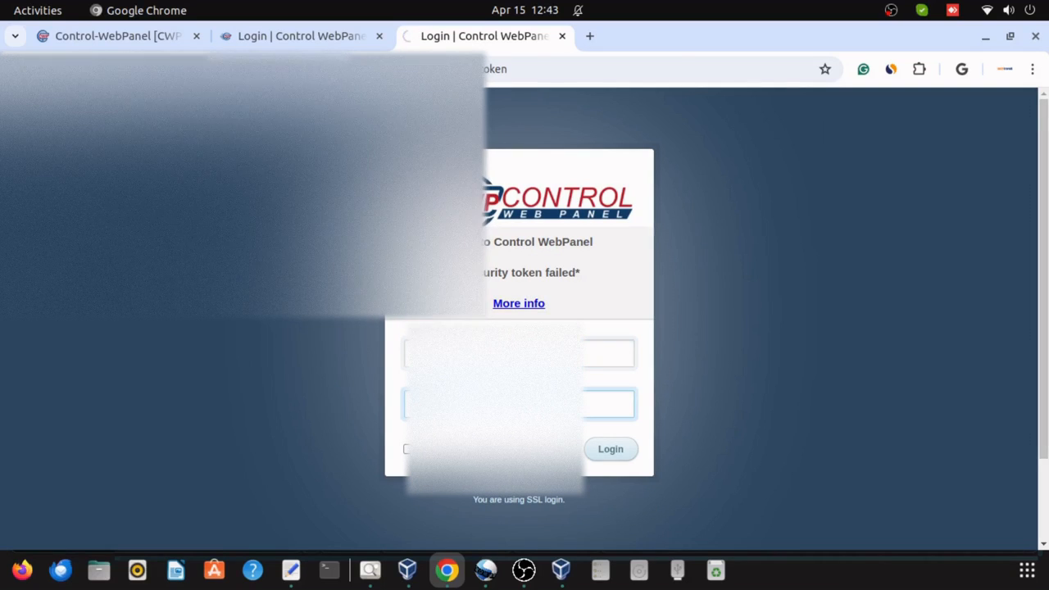
left_click(610, 450)
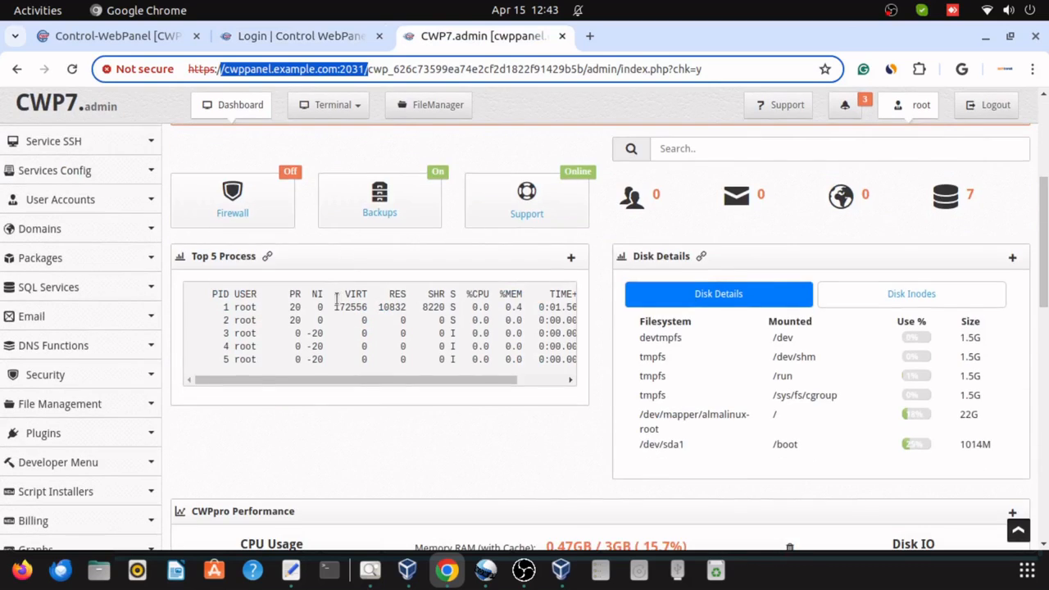
Log in as root on the 192.168.1.13:2031 tab
scroll("down", 3)
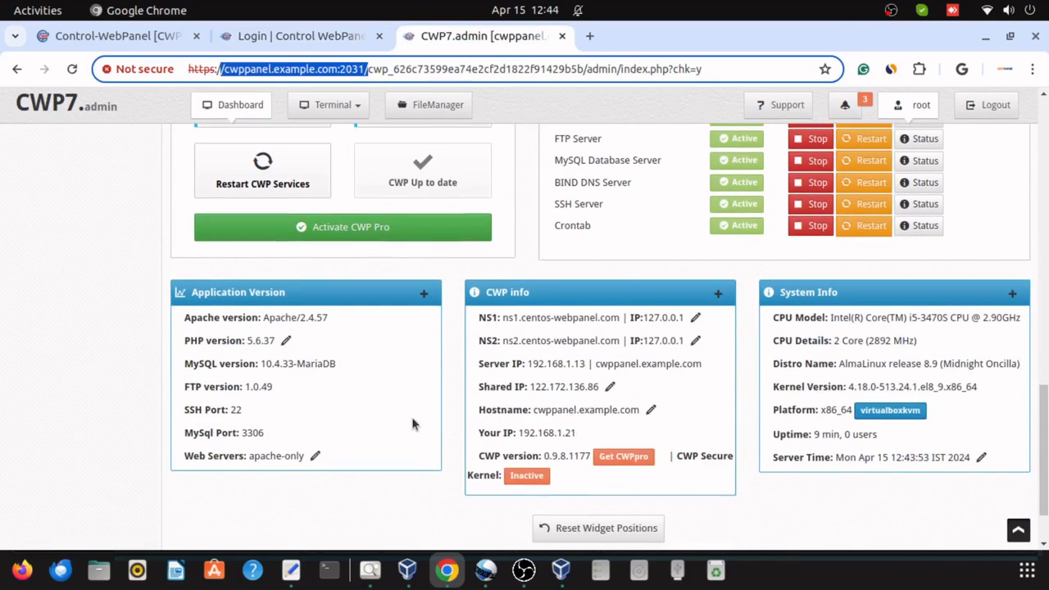
double_click(541, 363)
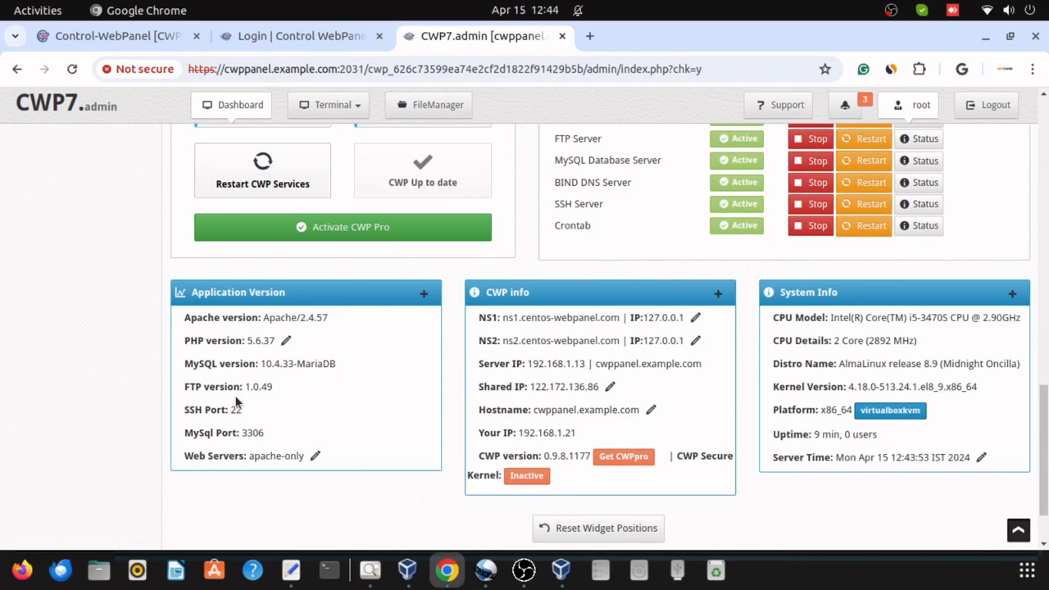
scroll("down", 3)
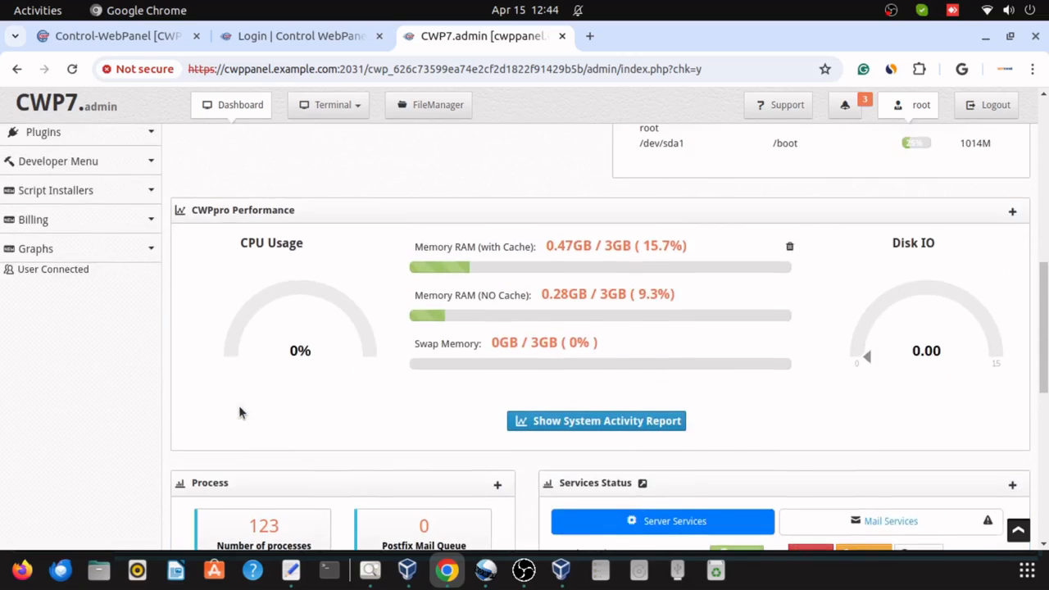
left_click(295, 35)
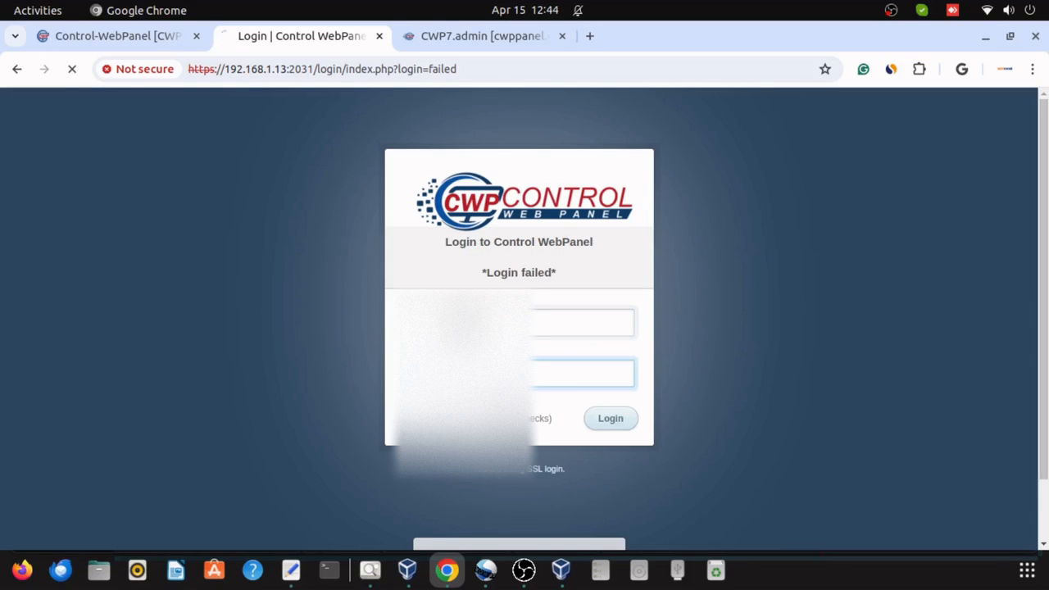
left_click(610, 418)
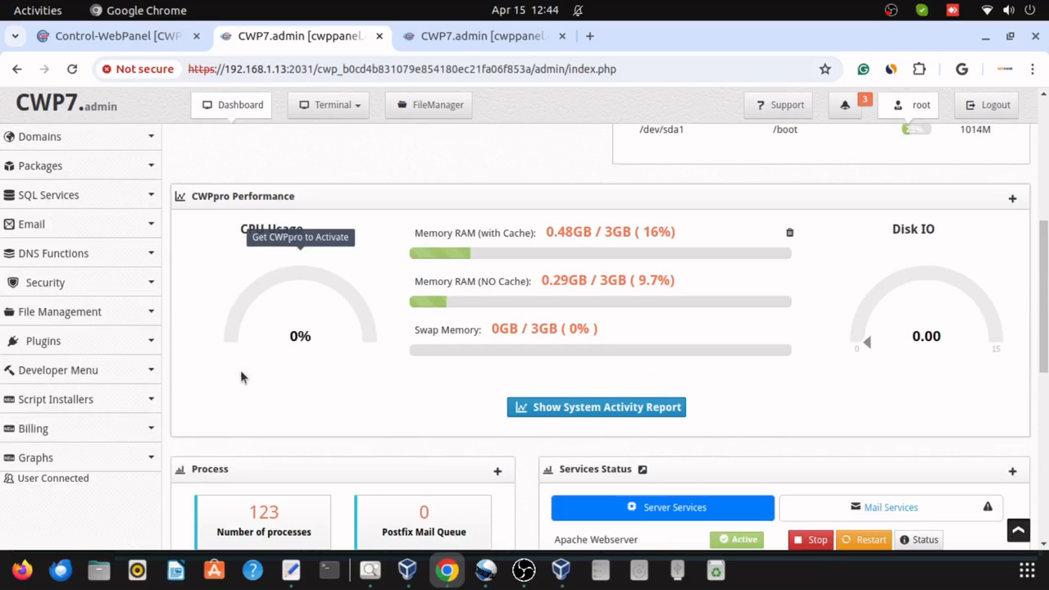
Locate and highlight the current PHP version 5.6.37 under Application Version
scroll("down", 3)
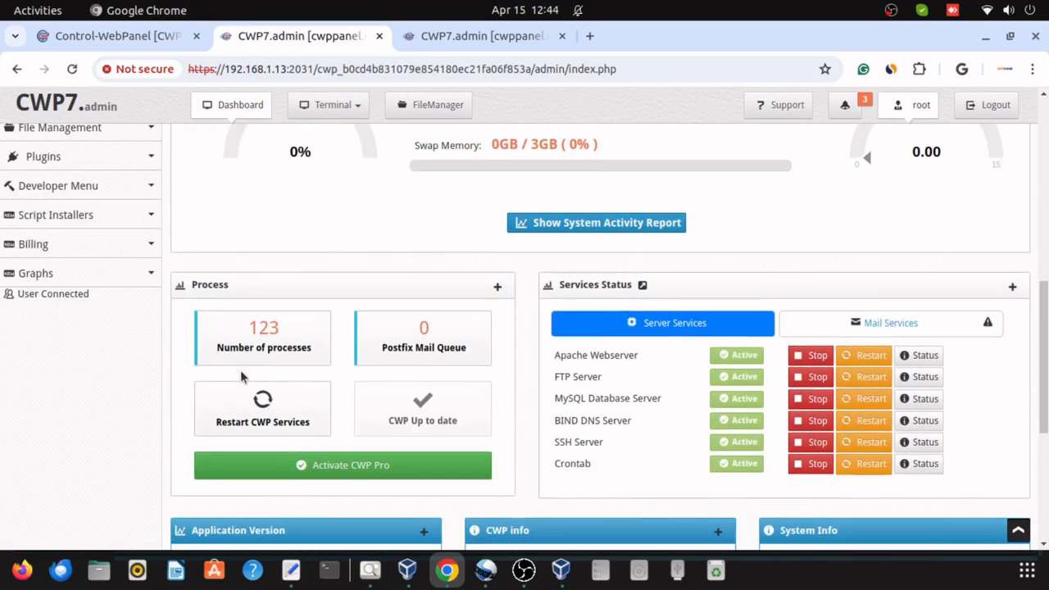
scroll("down", 3)
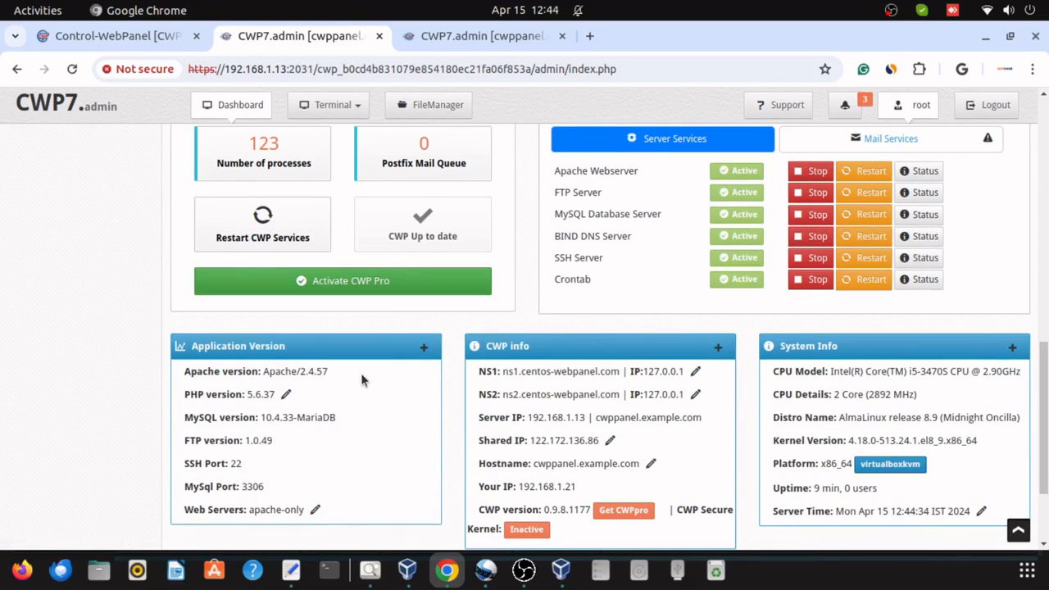
scroll("down", 3)
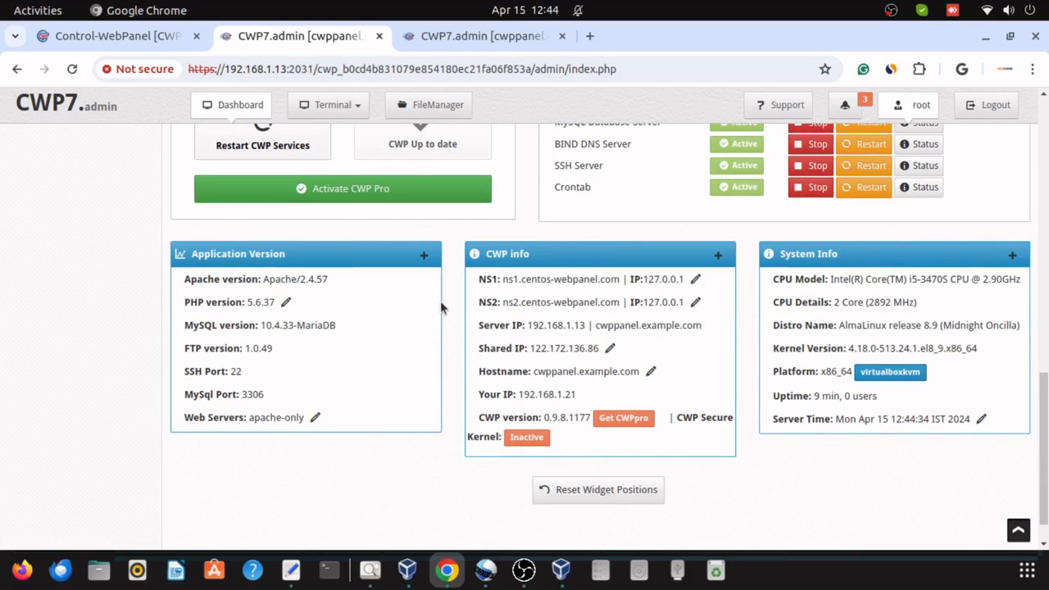
triple_click(582, 278)
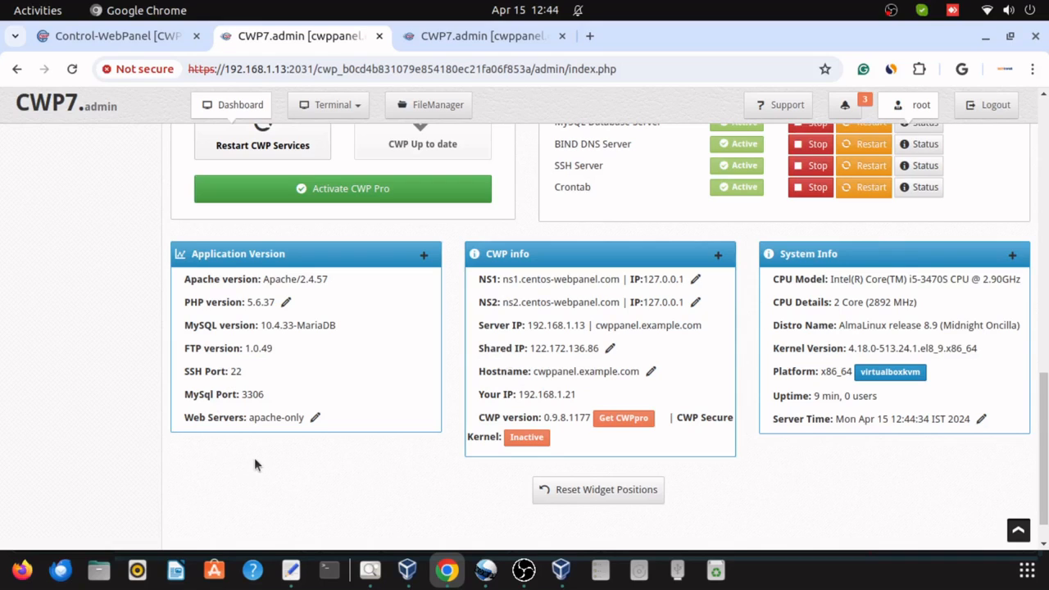
mouse_move(275, 318)
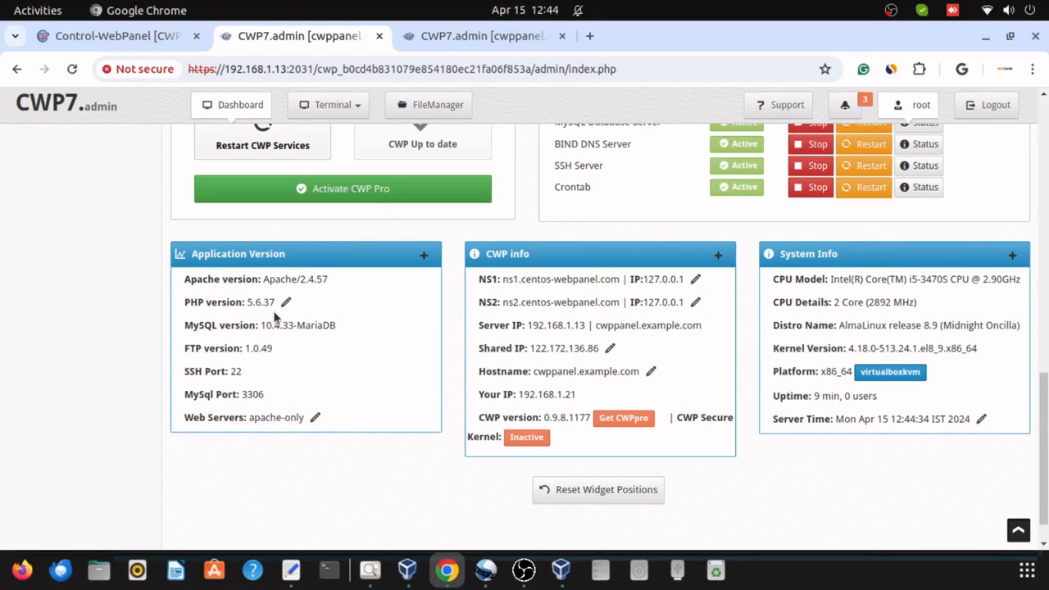
mouse_move(483, 326)
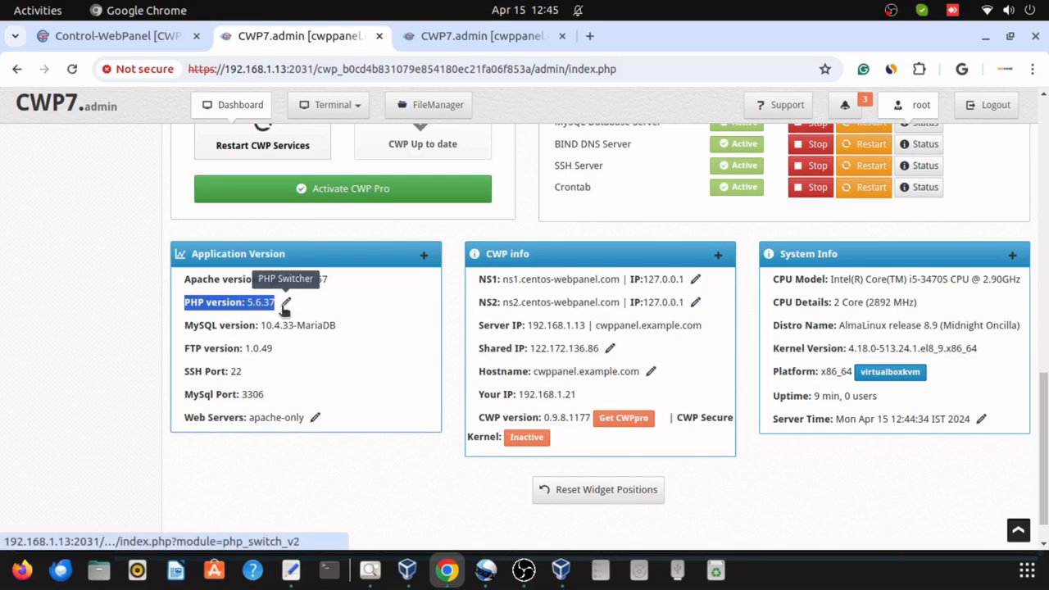
Select PHP 8.3.0 under Change PHP Version and Save and Build it
left_click(286, 306)
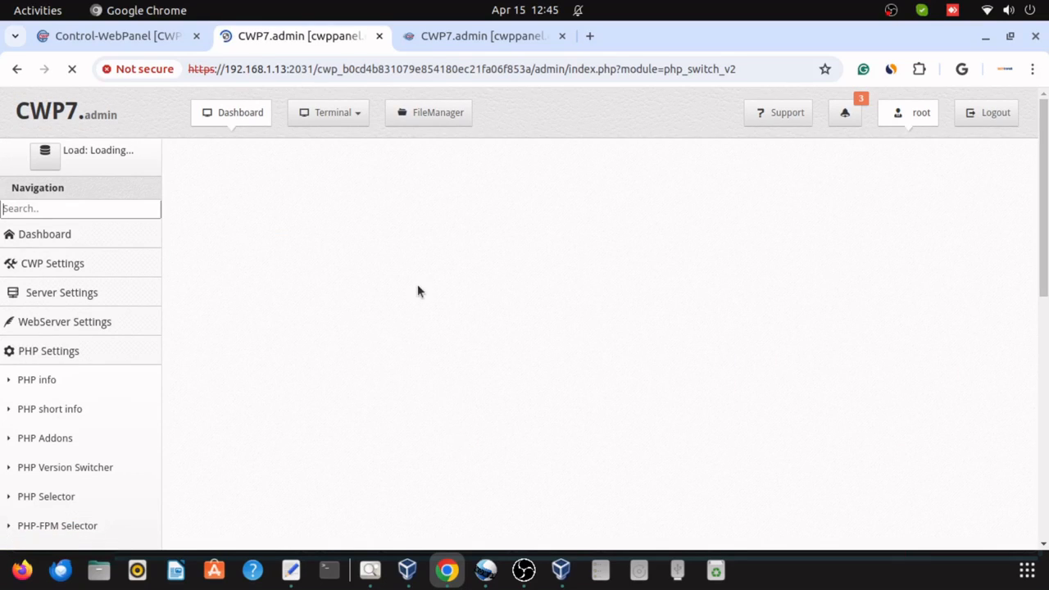
mouse_move(412, 290)
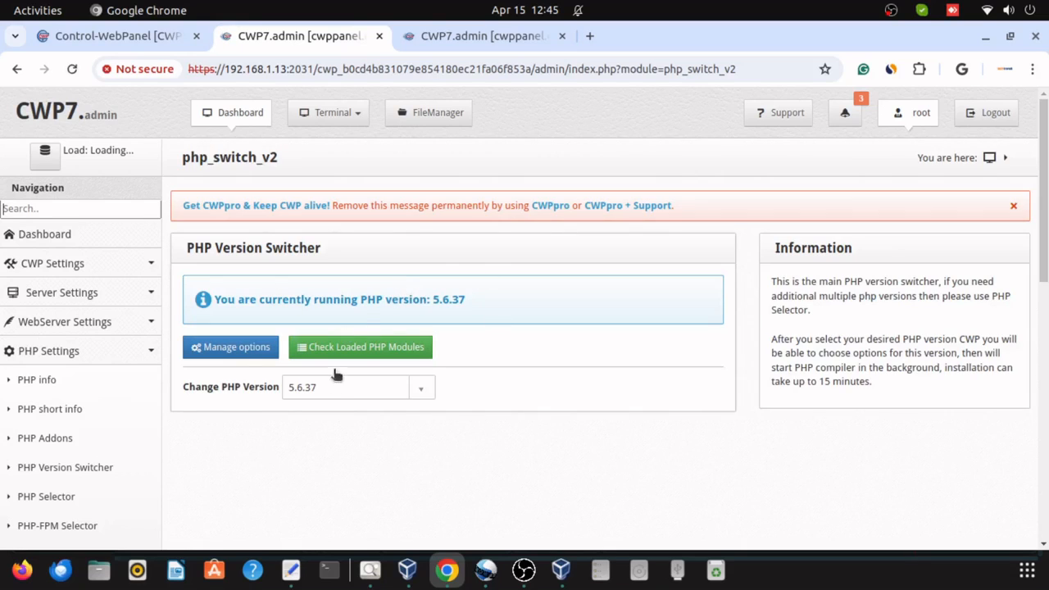
left_click(422, 387)
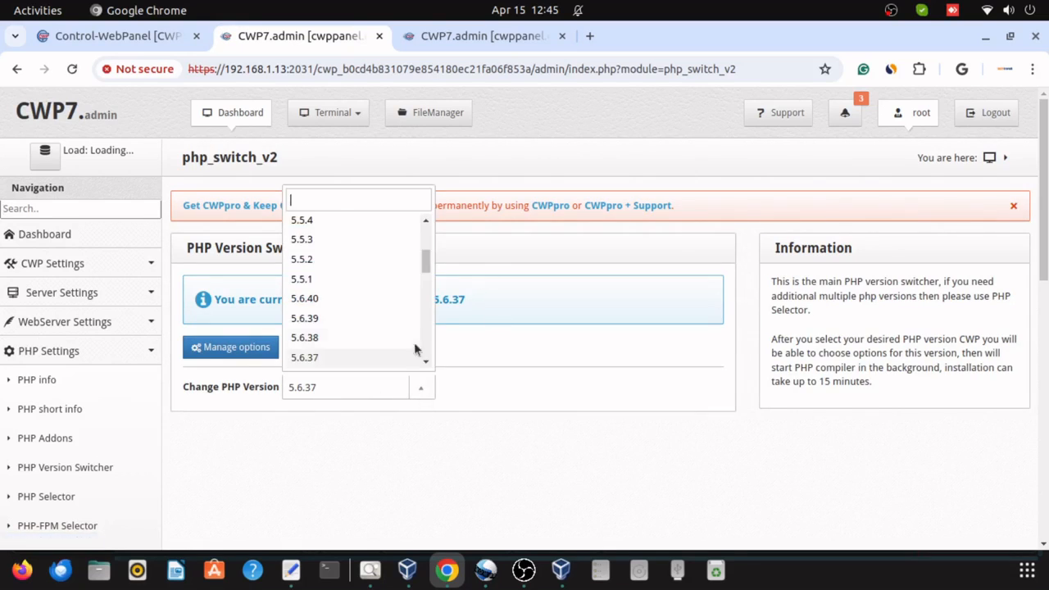
scroll("down", 3)
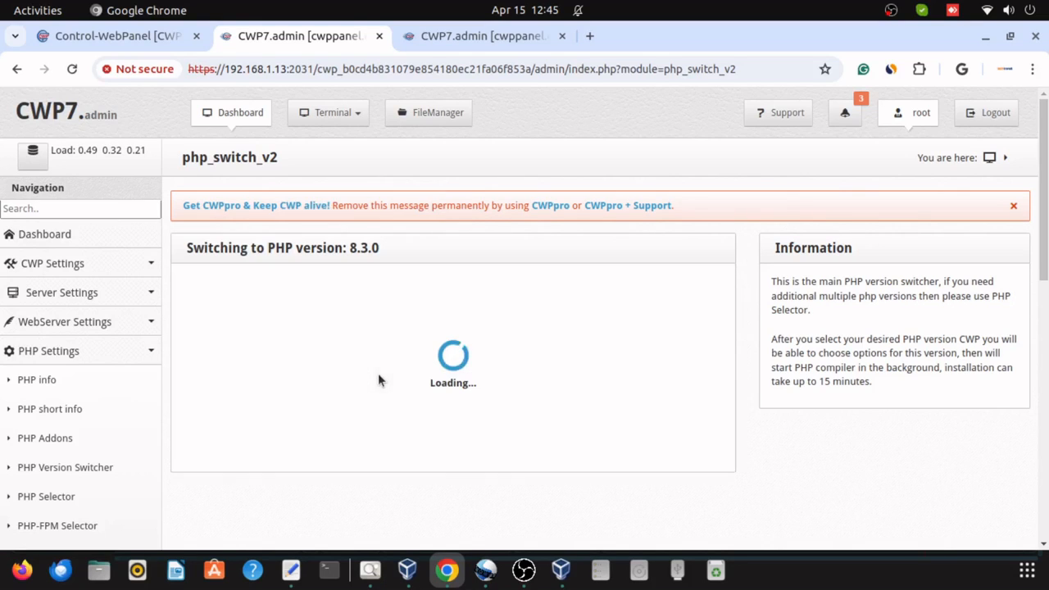
mouse_move(390, 372)
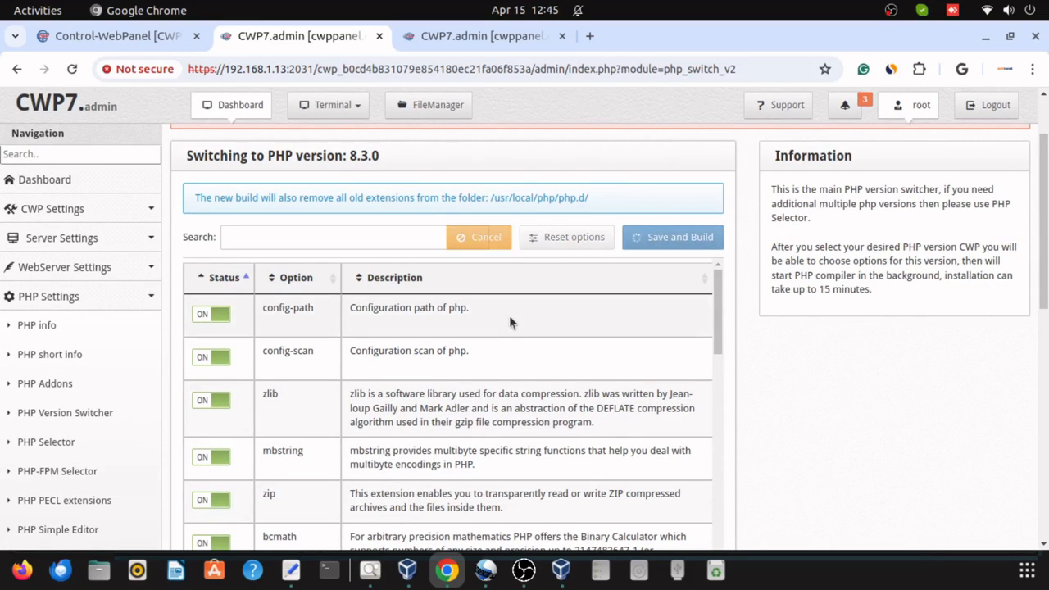
left_click(672, 237)
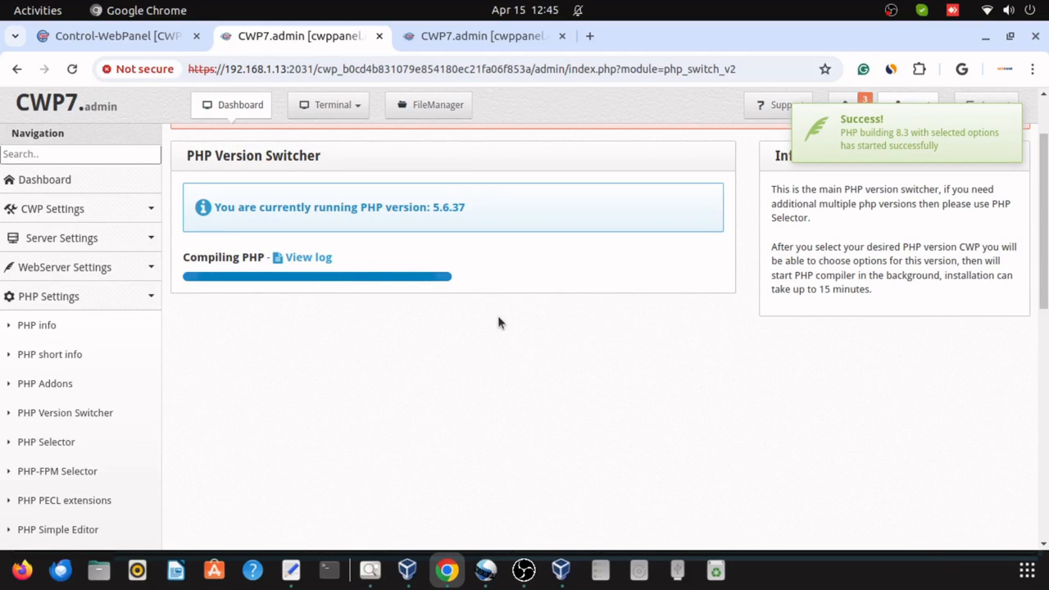
Show the Compiling PHP log window via View log
left_click(308, 257)
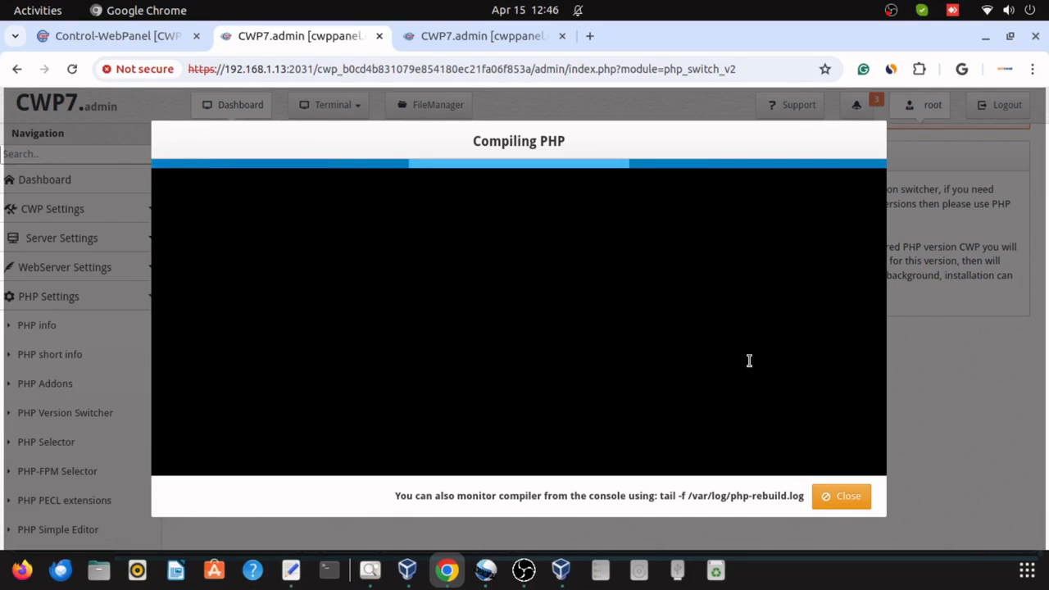
mouse_move(728, 332)
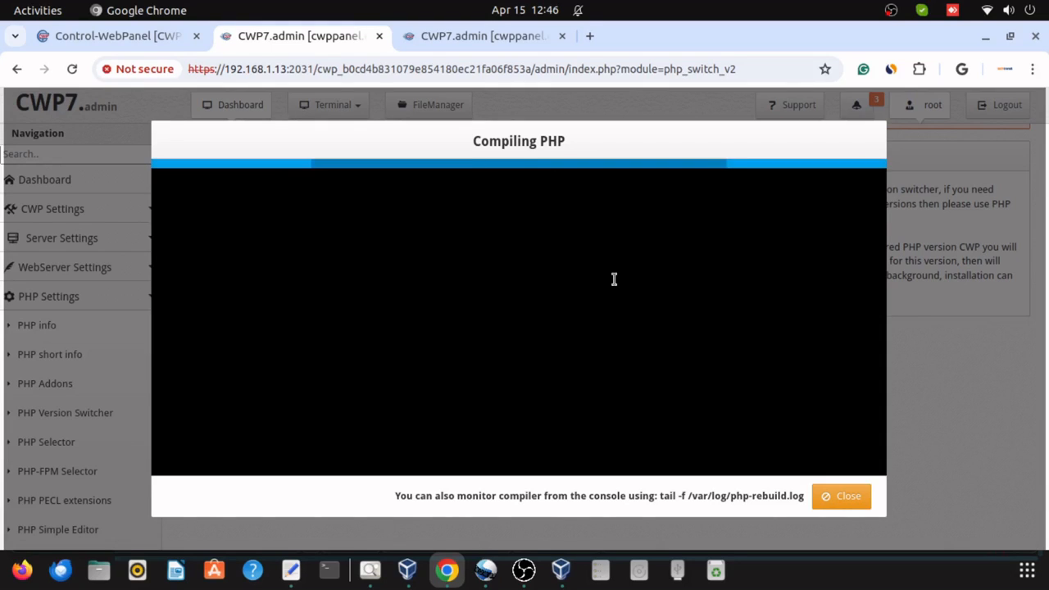
mouse_move(607, 275)
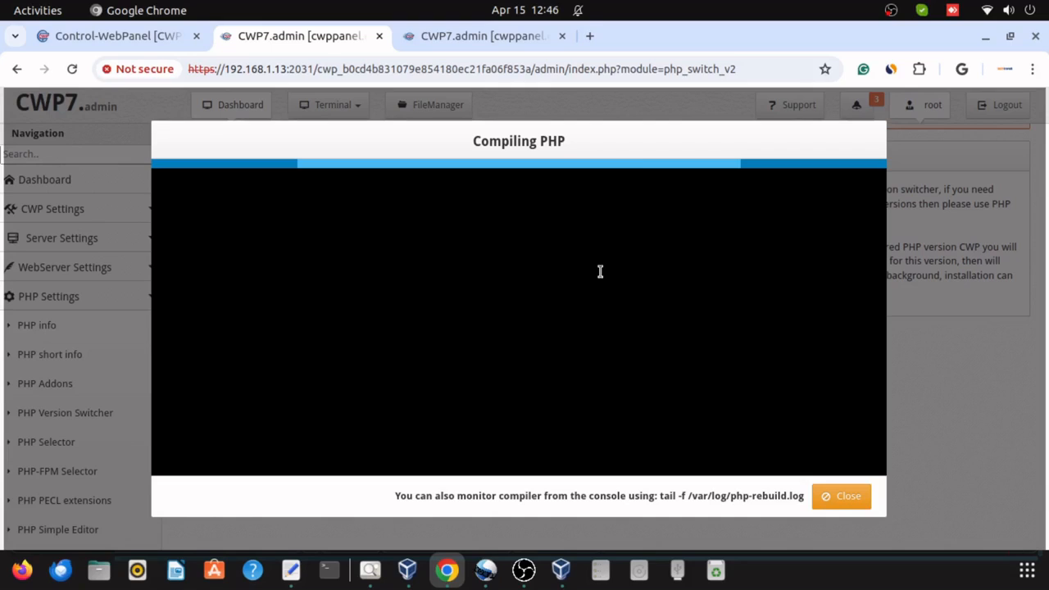